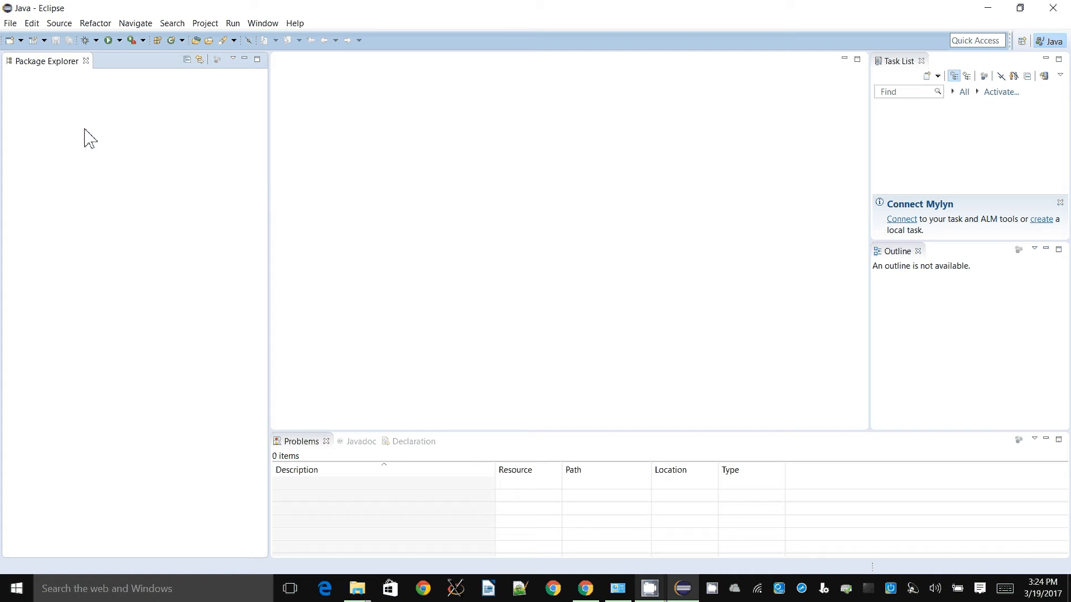
Step: Create a new Java project named 'ManyMethods' from File > New > Java Project
{"action": "left_click", "coordinate": [10, 23]}
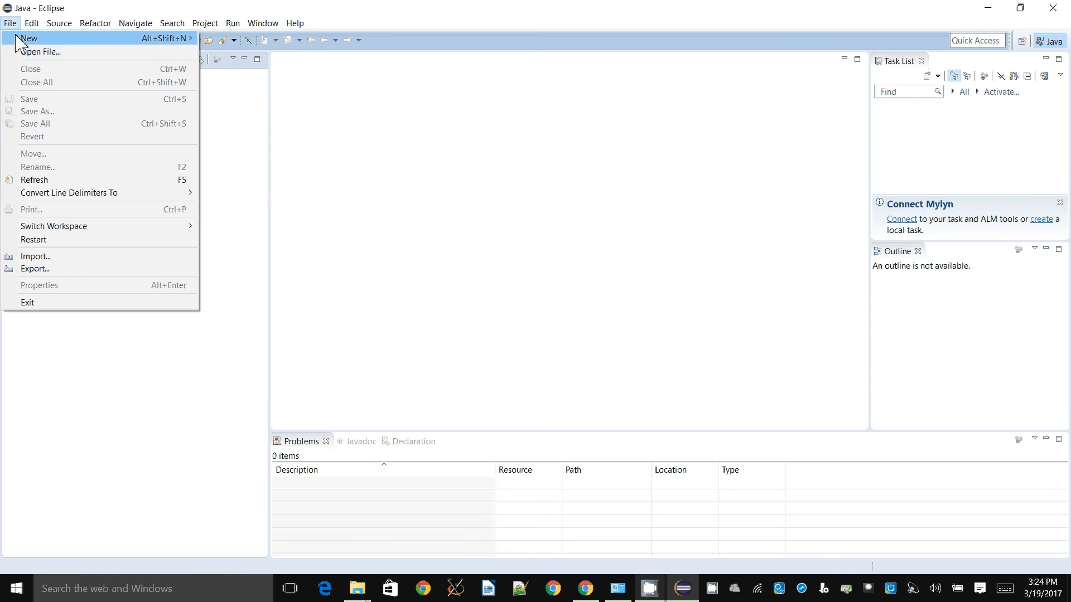
{"action": "mouse_move", "coordinate": [28, 38]}
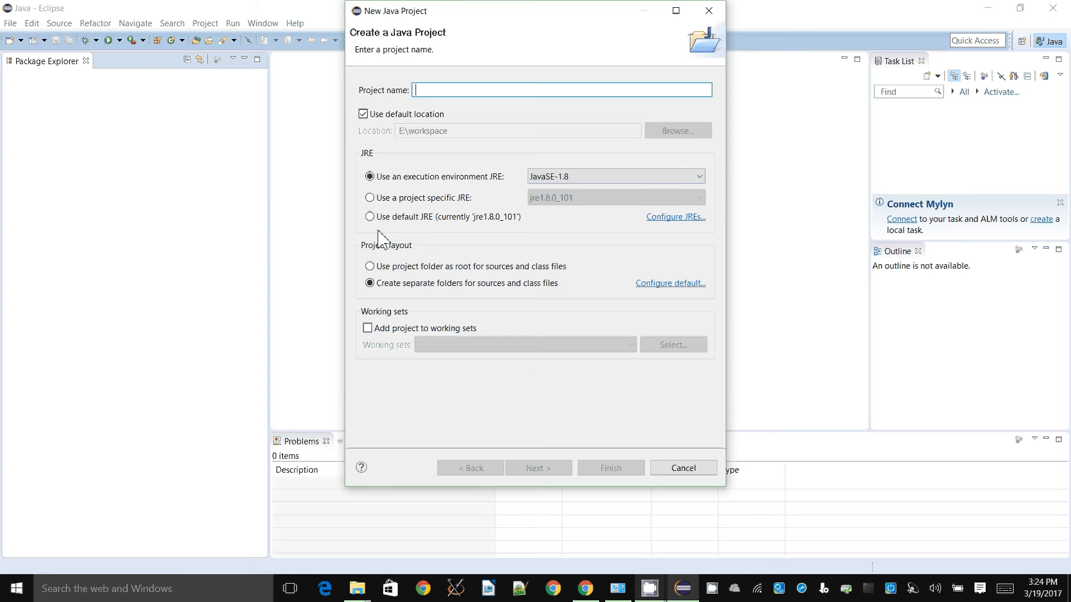
{"action": "type", "text": "ManyMe"}
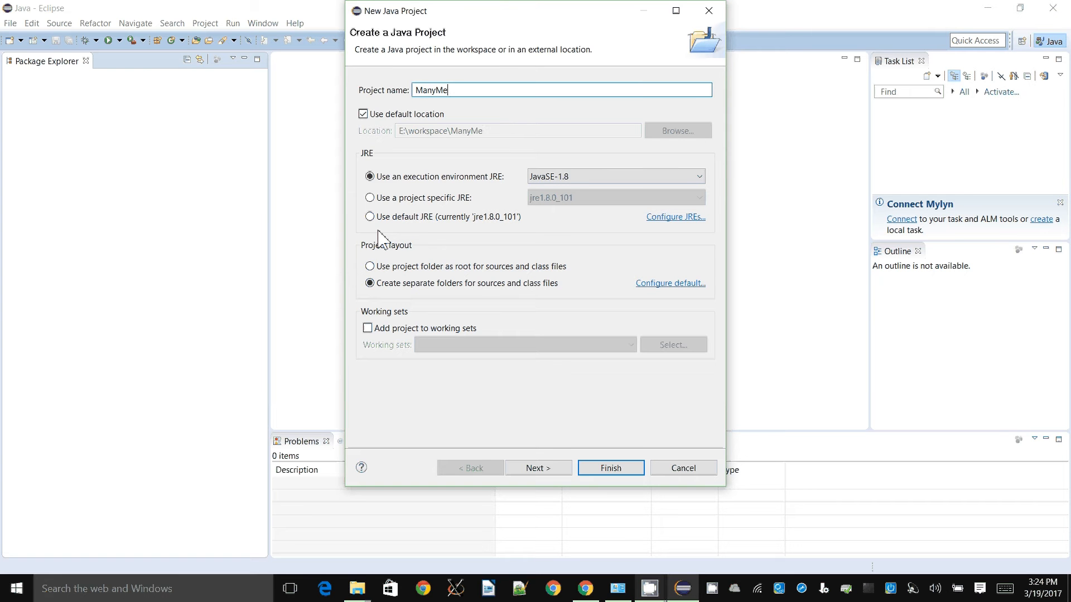
{"action": "left_click", "coordinate": [608, 468]}
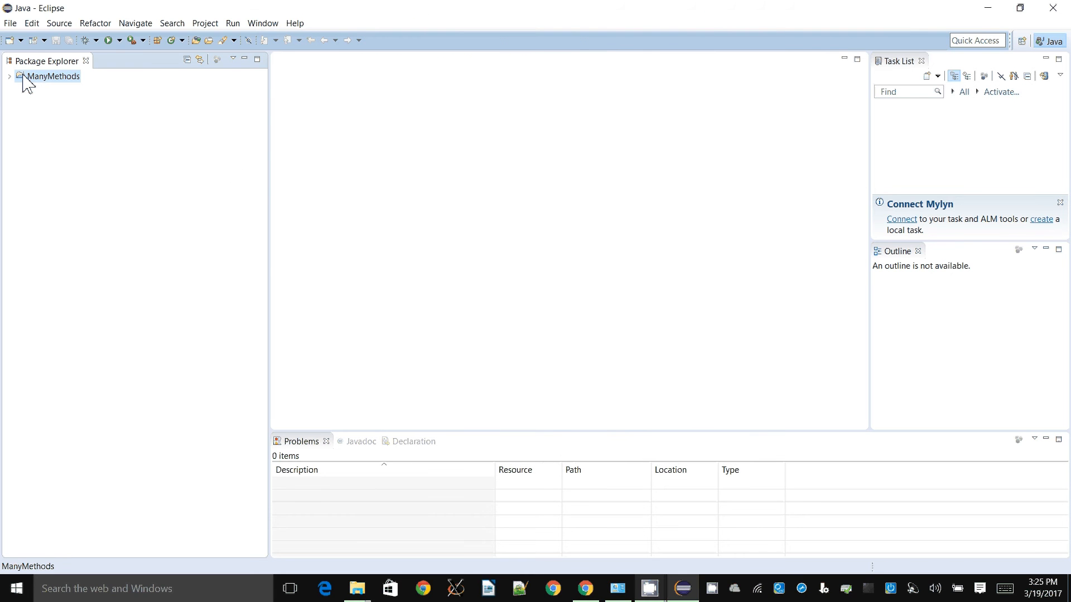
Step: Add a public class 'MethodDemo' with a public static void main stub to ManyMethods
{"action": "right_click", "coordinate": [52, 76]}
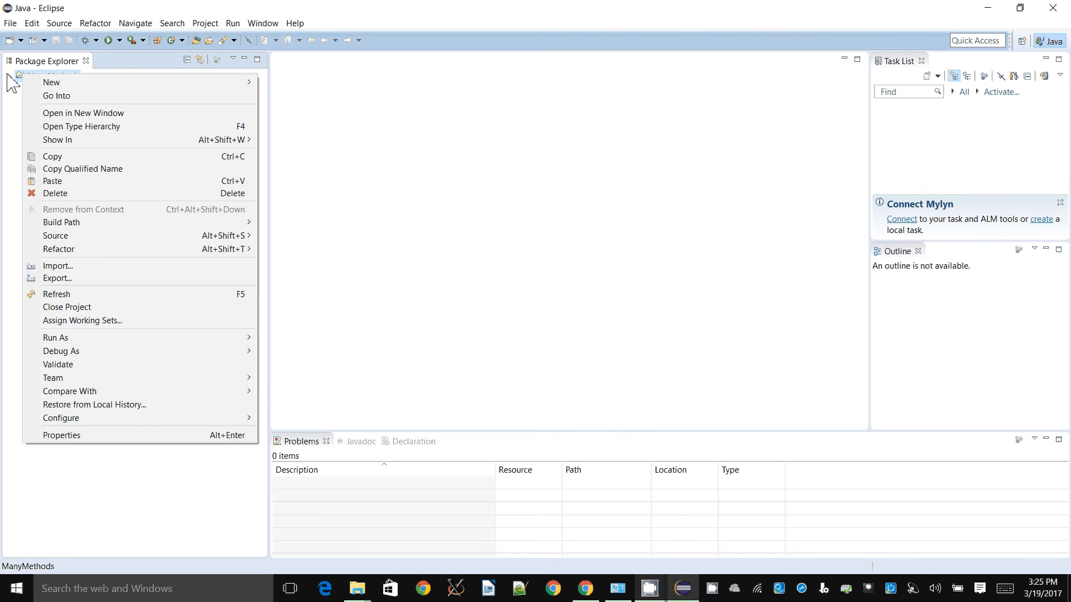
{"action": "mouse_move", "coordinate": [51, 82]}
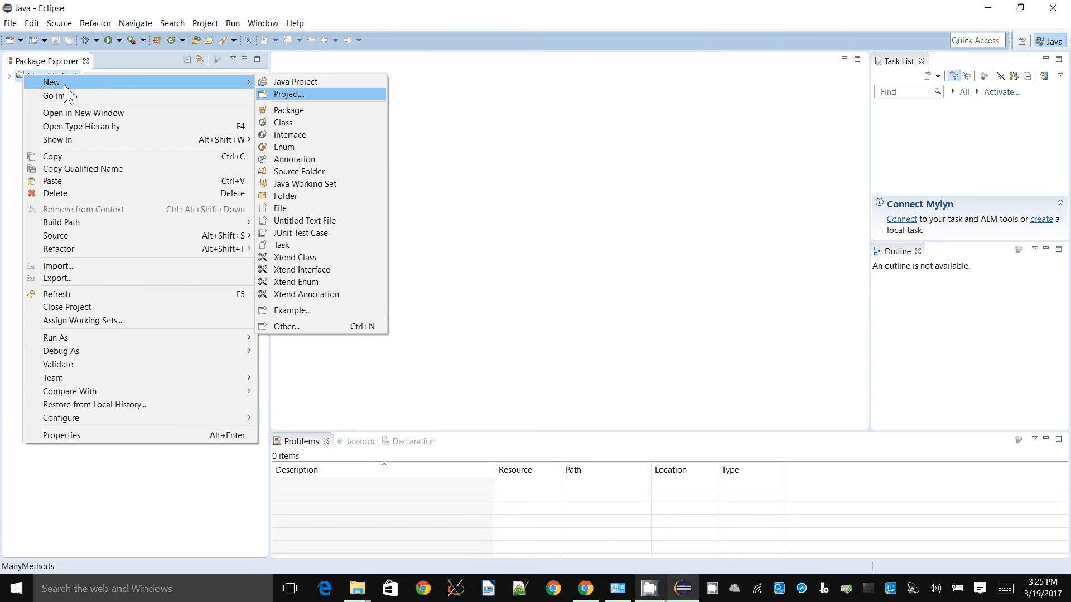
{"action": "left_click", "coordinate": [283, 122]}
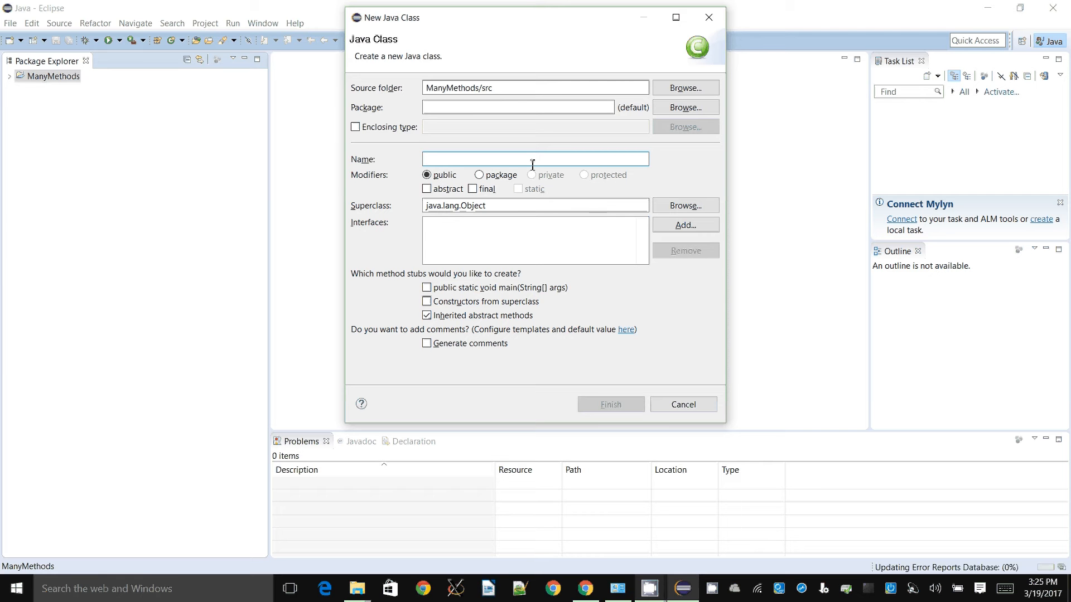
{"action": "type", "text": "MethodDemo"}
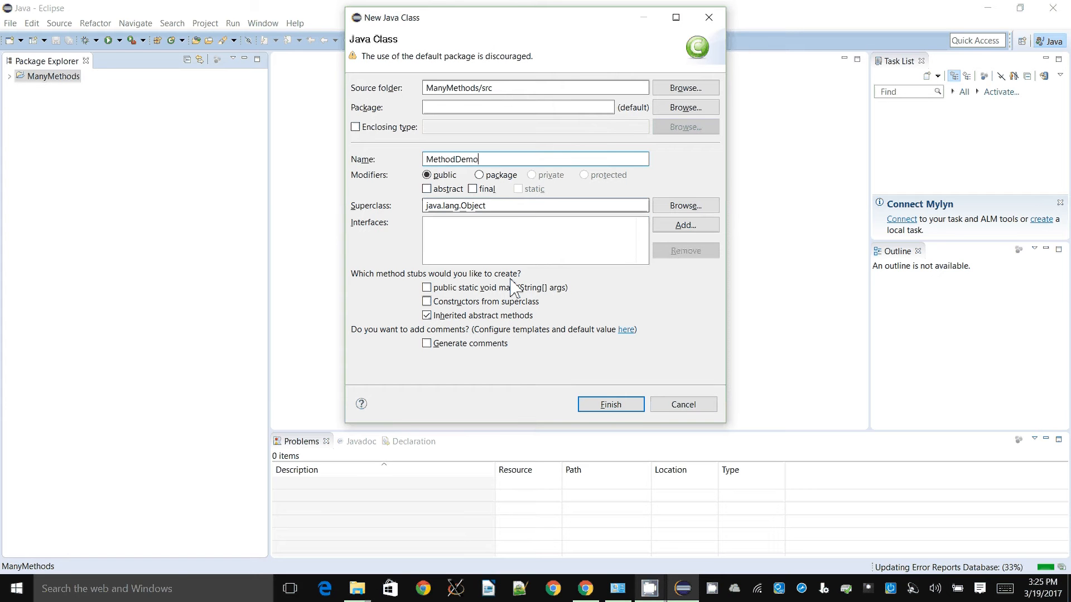
{"action": "left_click", "coordinate": [426, 286]}
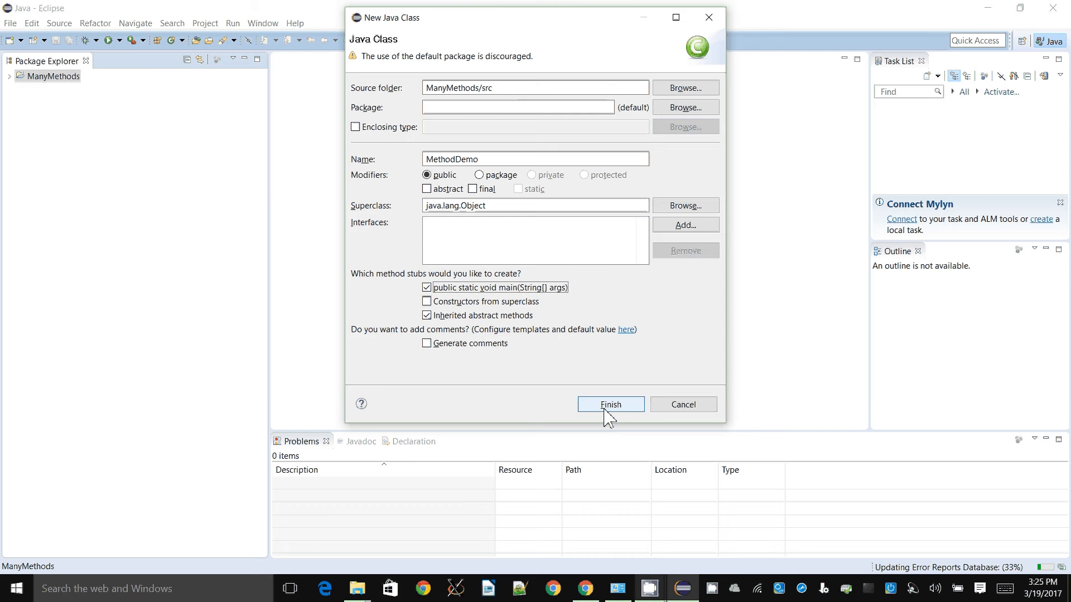
{"action": "left_click", "coordinate": [609, 405]}
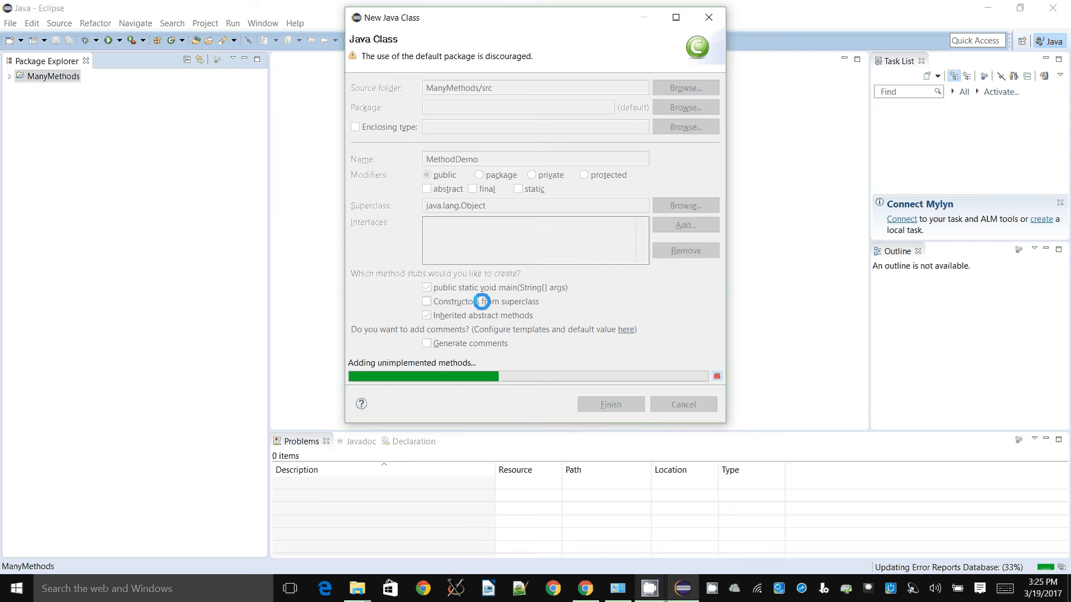
{"action": "left_click", "coordinate": [609, 405]}
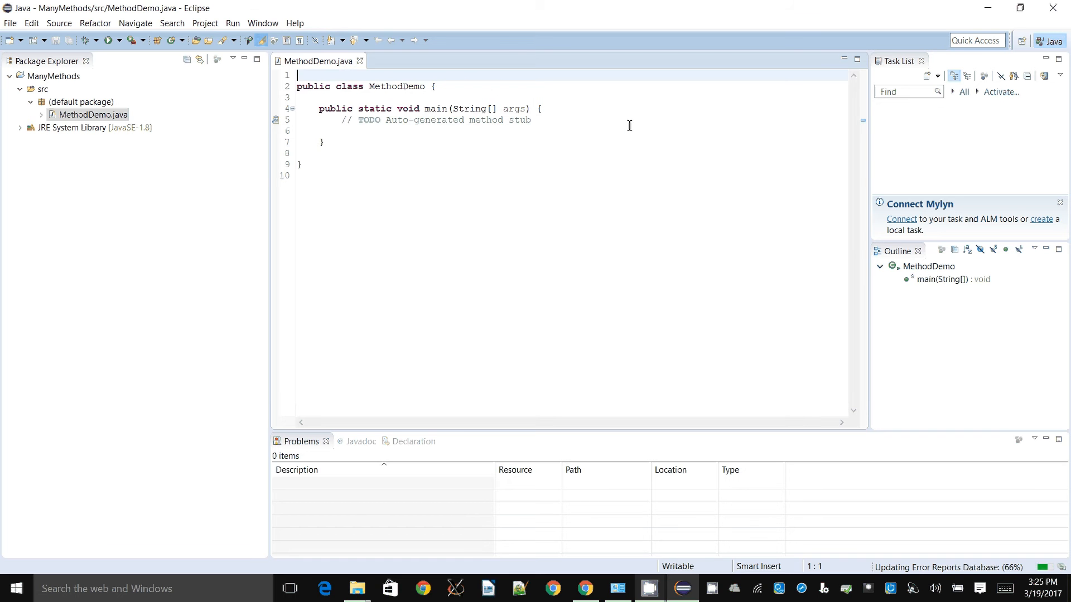
Step: Replace the TODO comment in main with System.out.println("Hello world");
{"action": "key", "text": "Delete"}
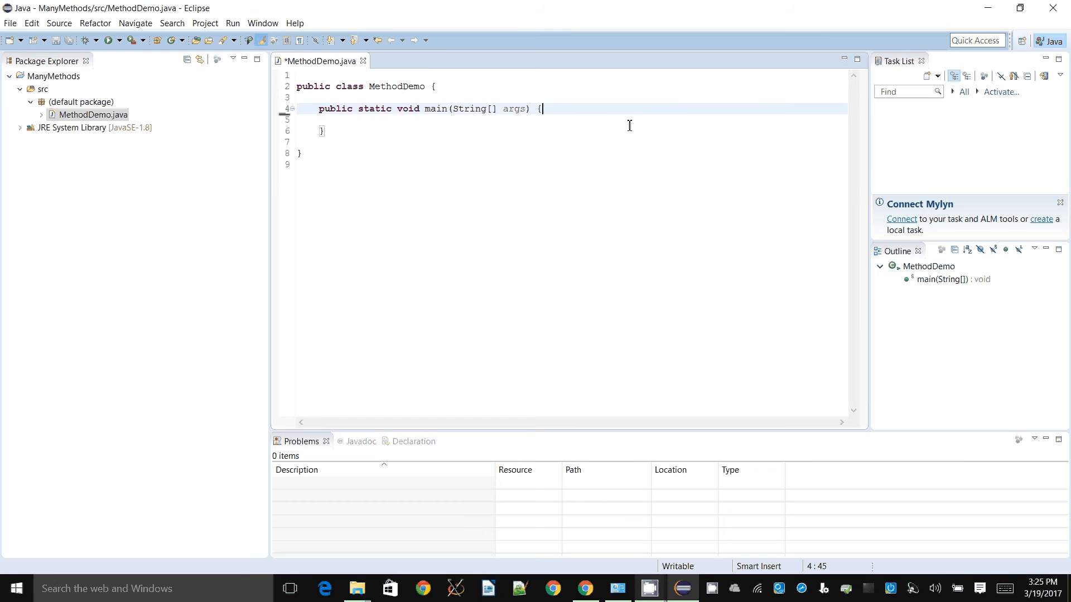
{"action": "type", "text": "Syste"}
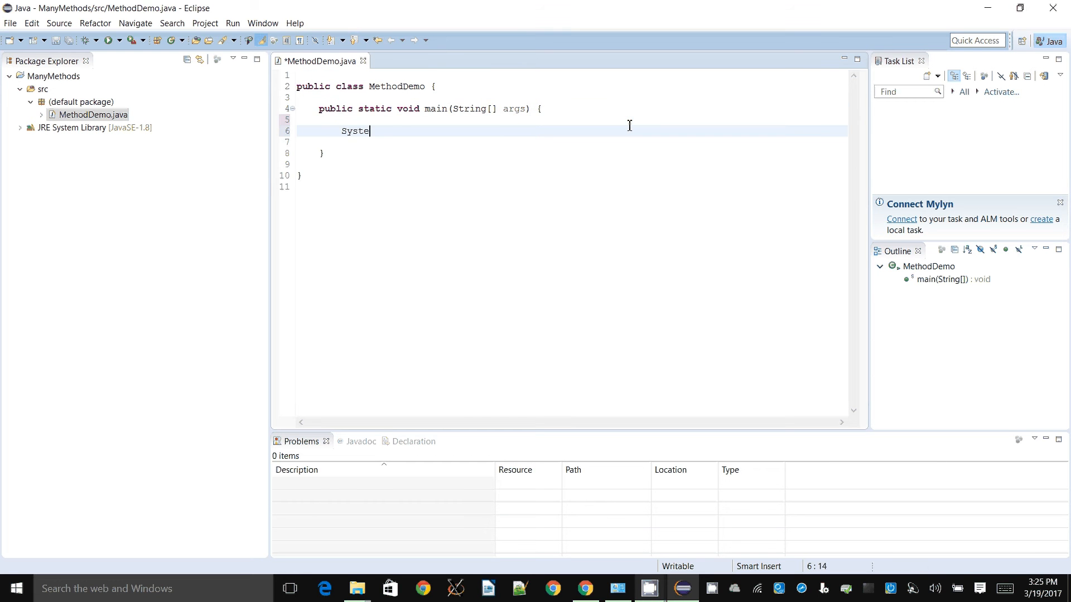
{"action": "type", "text": "m."}
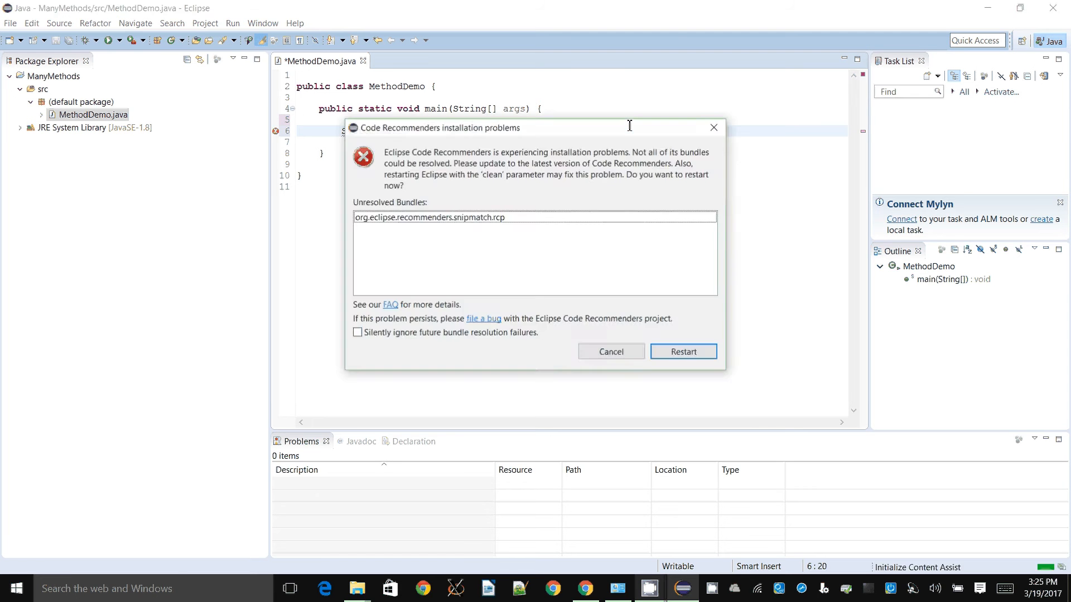
{"action": "left_click", "coordinate": [610, 351]}
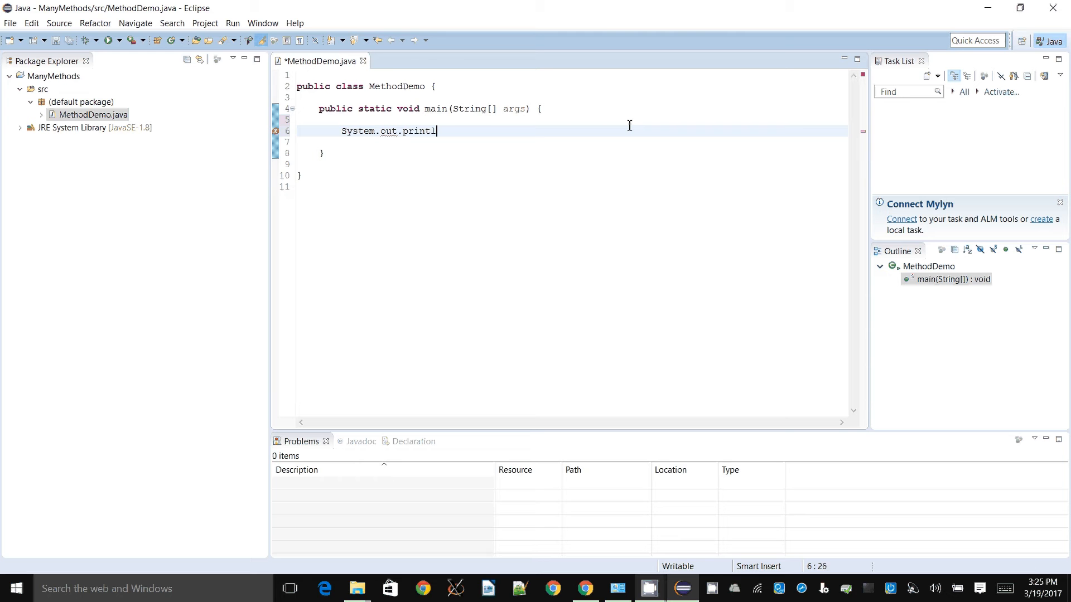
{"action": "type", "text": "n(\"Hello\")"}
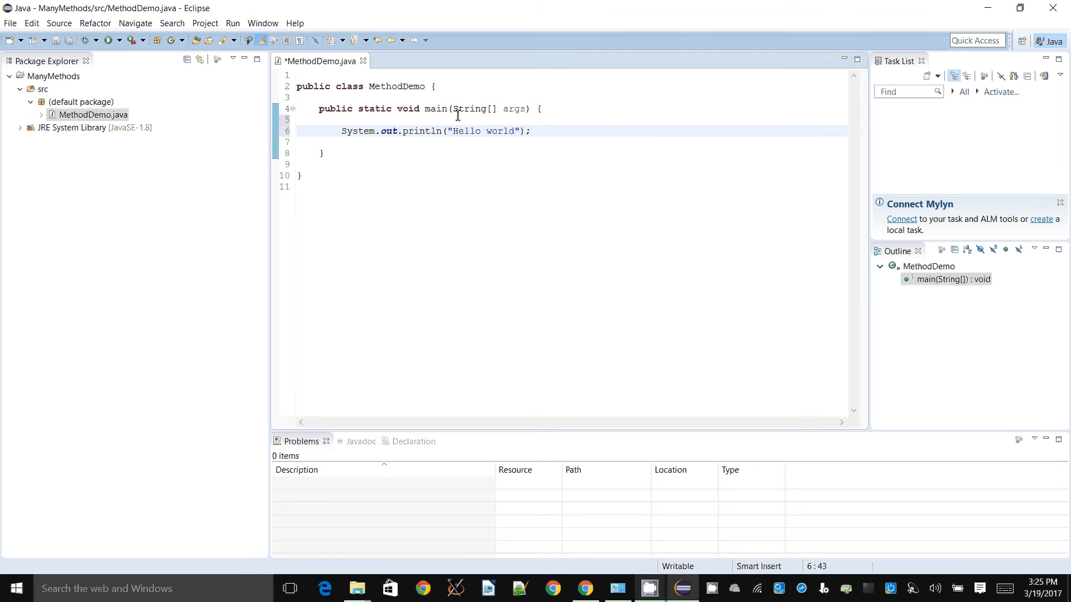
{"action": "mouse_move", "coordinate": [108, 40]}
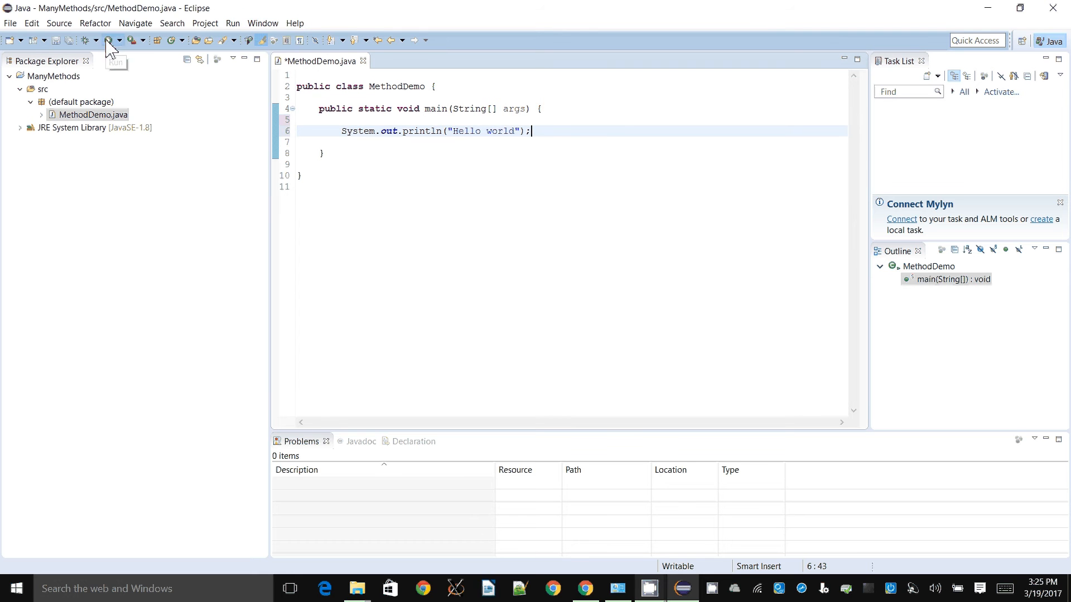
Step: Save MethodDemo.java and run it, printing Hello world to the console
{"action": "left_click", "coordinate": [108, 39]}
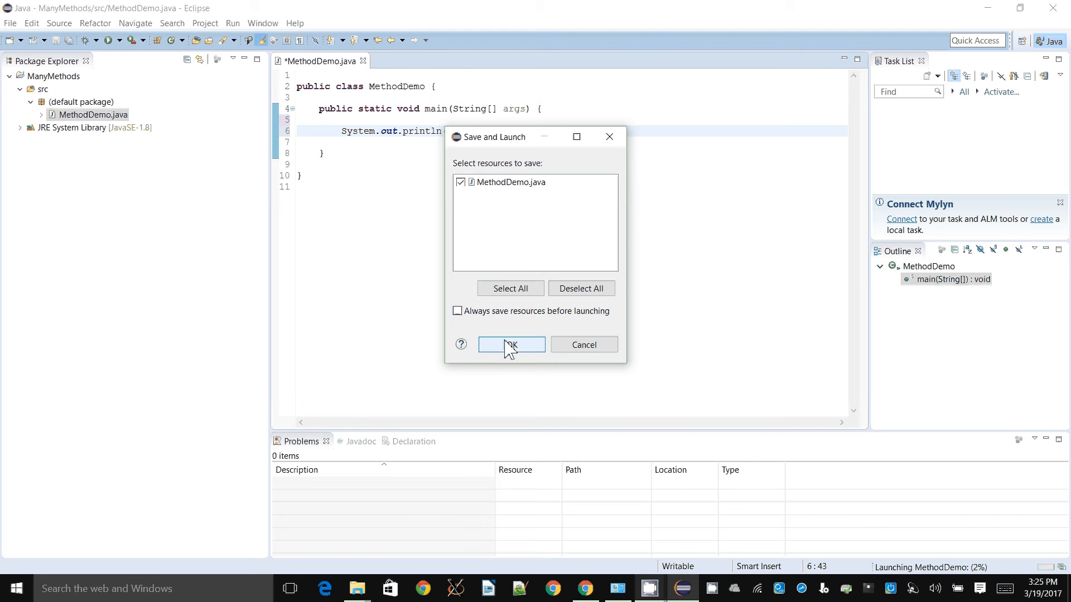
{"action": "left_click", "coordinate": [510, 344]}
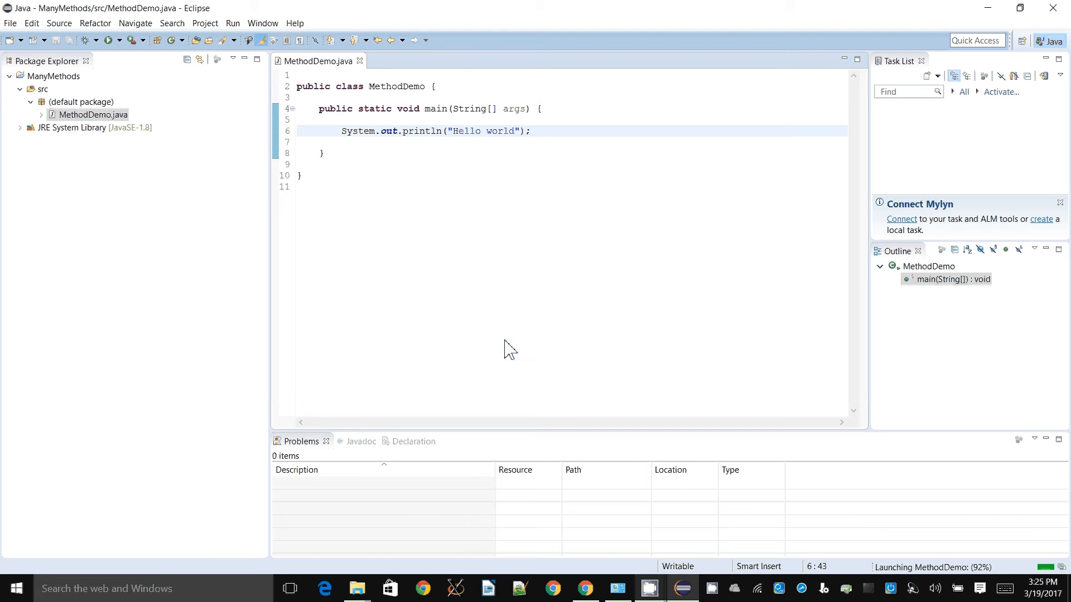
{"action": "left_click", "coordinate": [107, 40]}
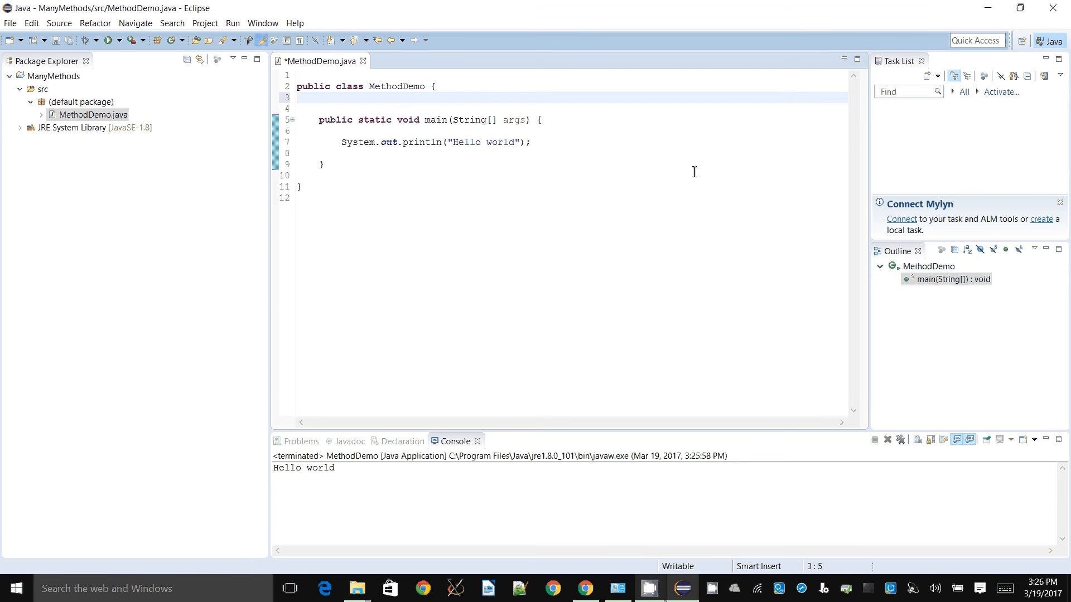
Step: Declare an empty public void anotherMethod() above main in MethodDemo
{"action": "type", "text": "publ"}
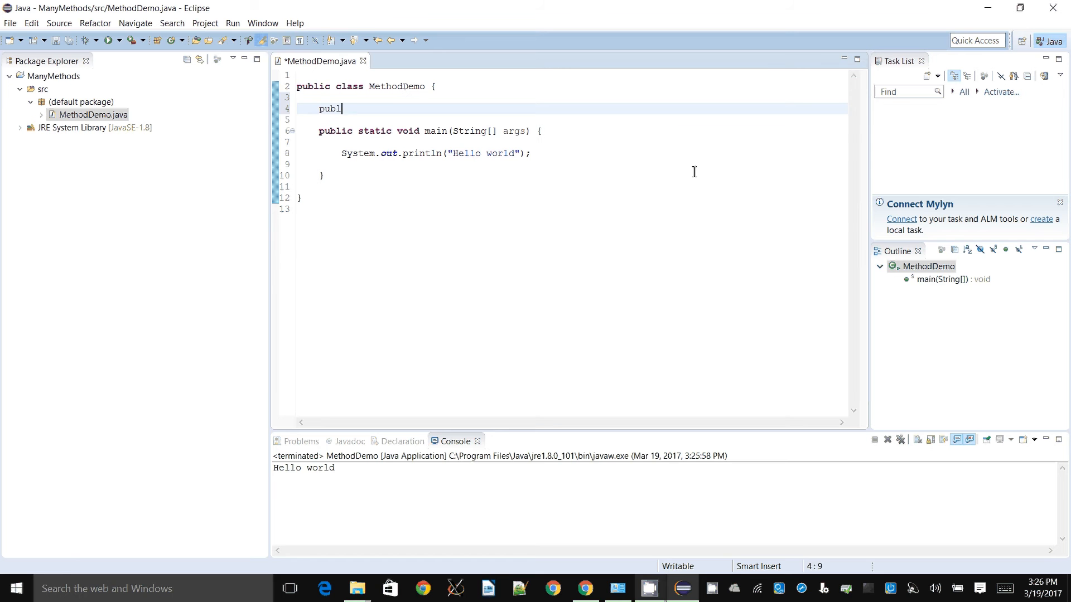
{"action": "type", "text": "ic"}
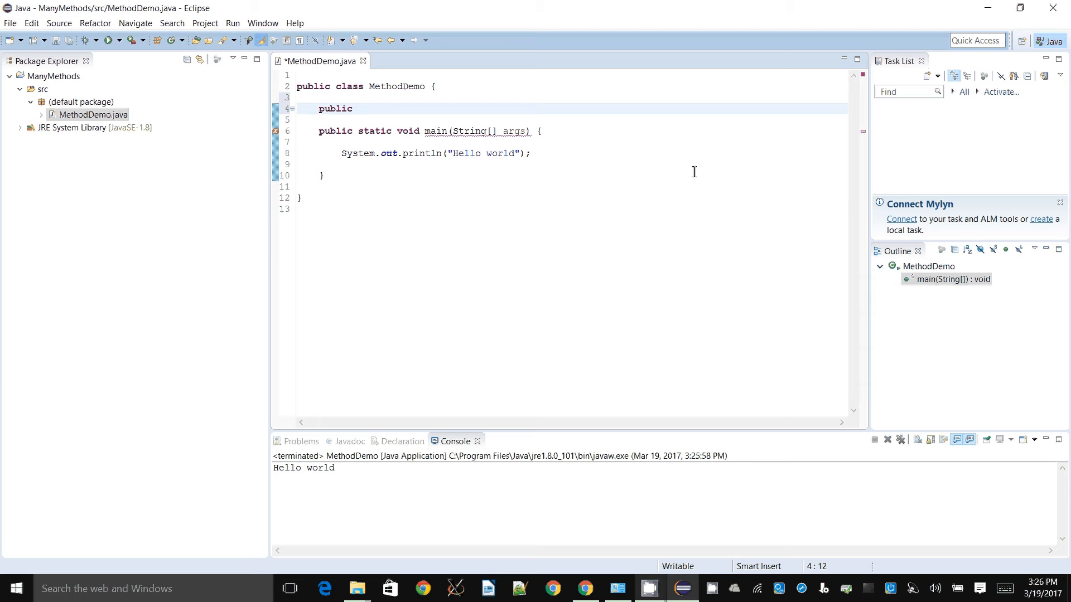
{"action": "type", "text": "vo"}
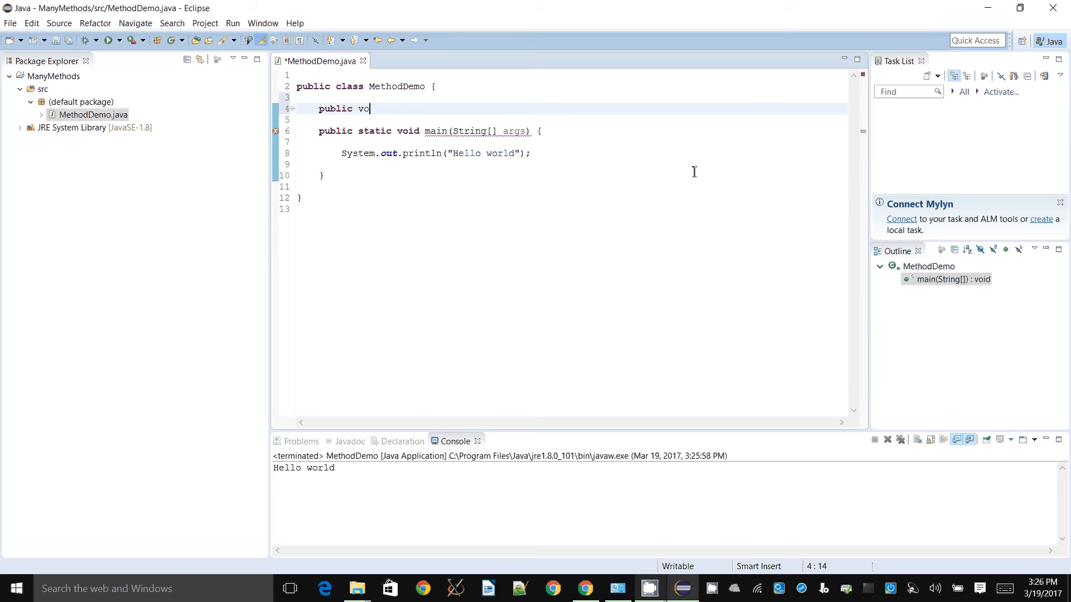
{"action": "type", "text": "id m"}
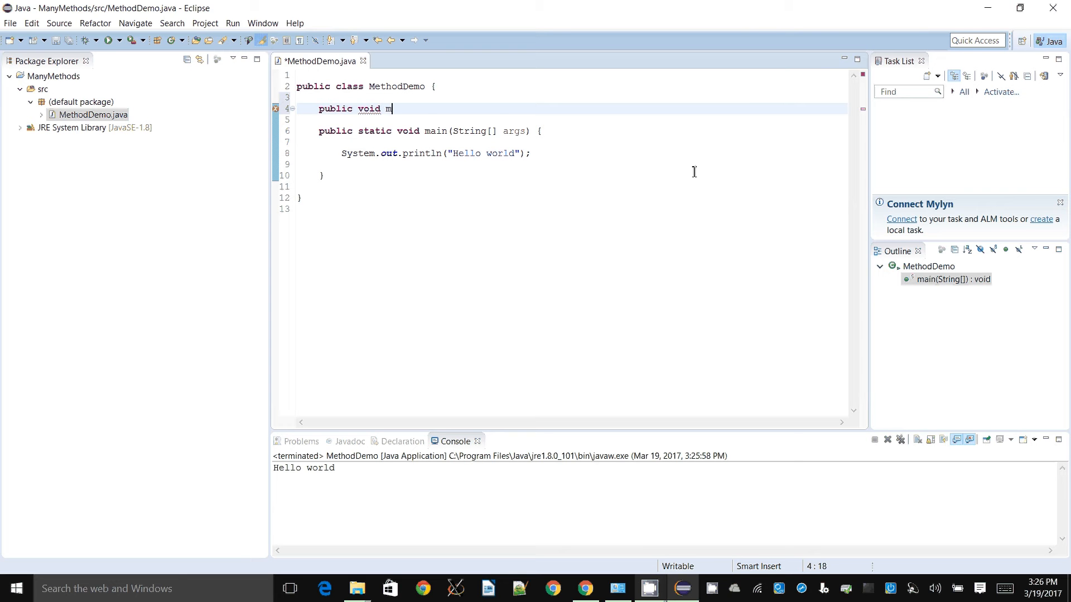
{"action": "type", "text": "anotherMeth"}
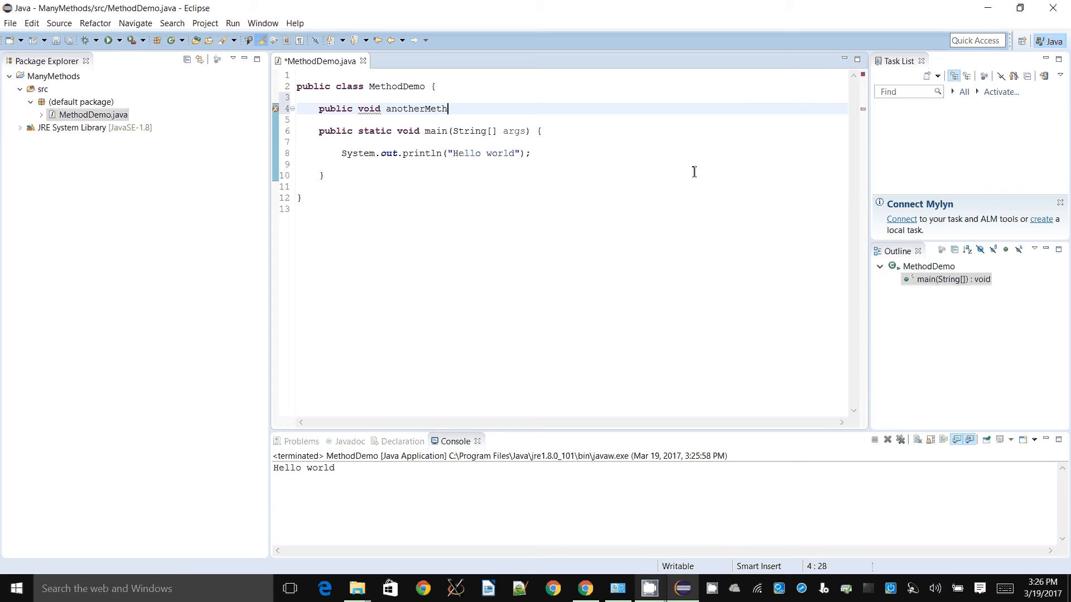
{"action": "type", "text": "od(){"}
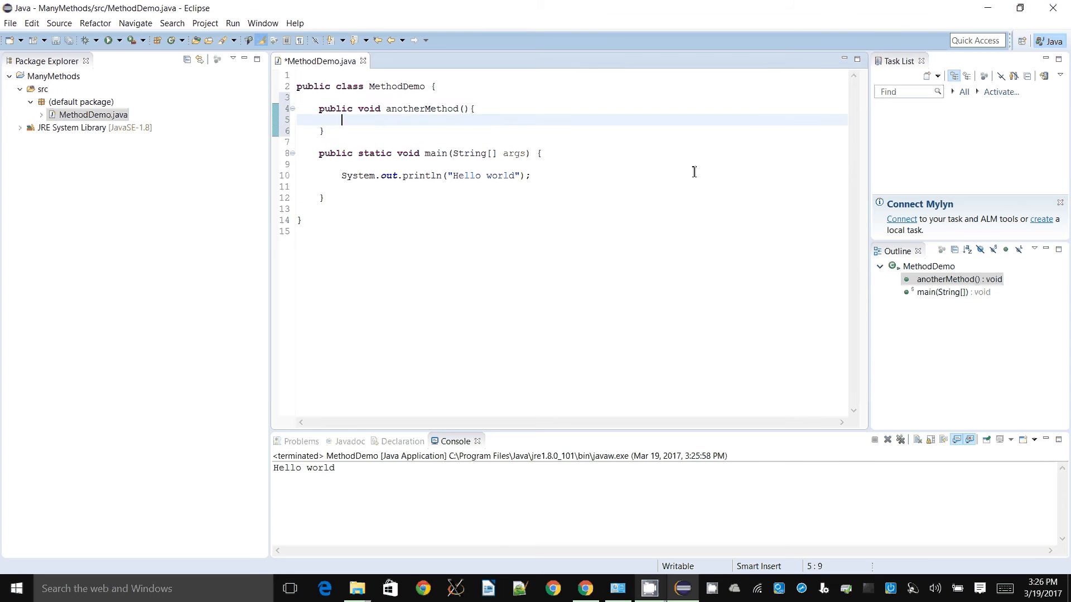
{"action": "left_click", "coordinate": [345, 175]}
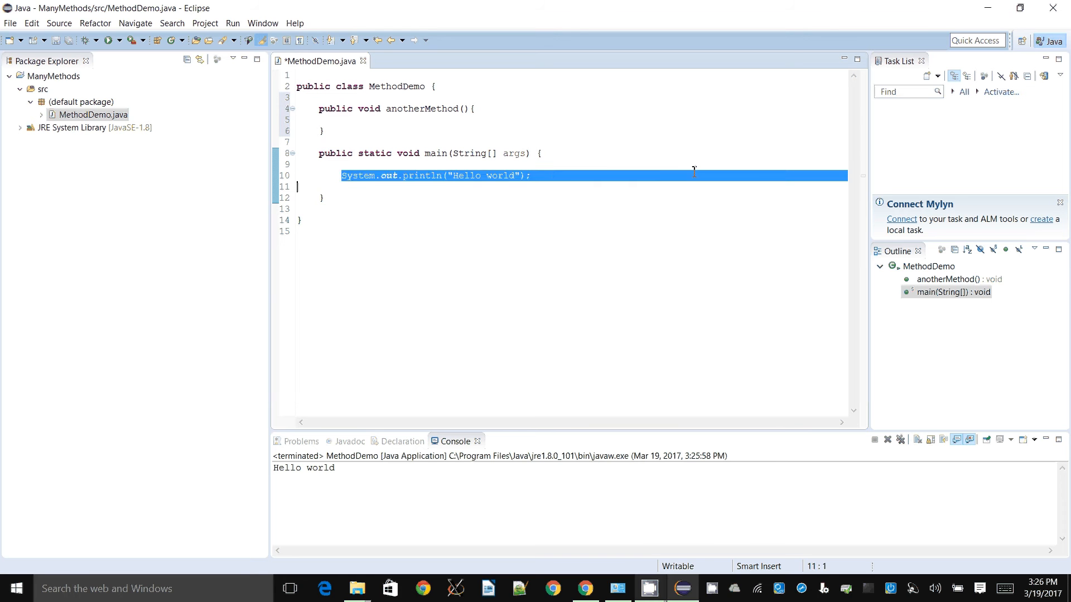
Step: Move the Hello world println into anotherMethod and call anotherMethod() from main
{"action": "key", "text": "Delete"}
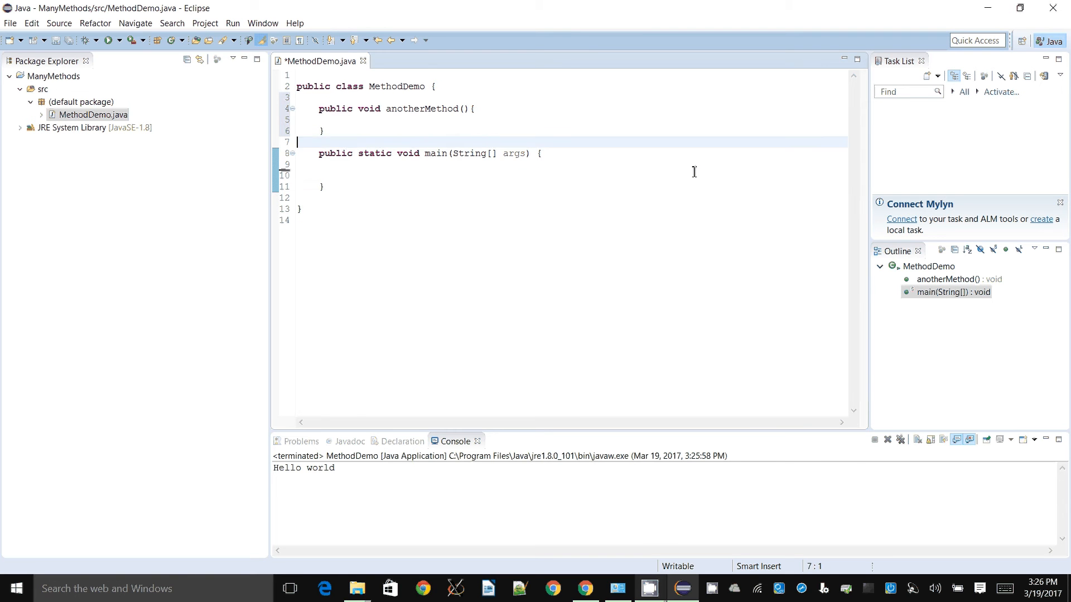
{"action": "type", "text": "System.out.println(\"Hello world\");"}
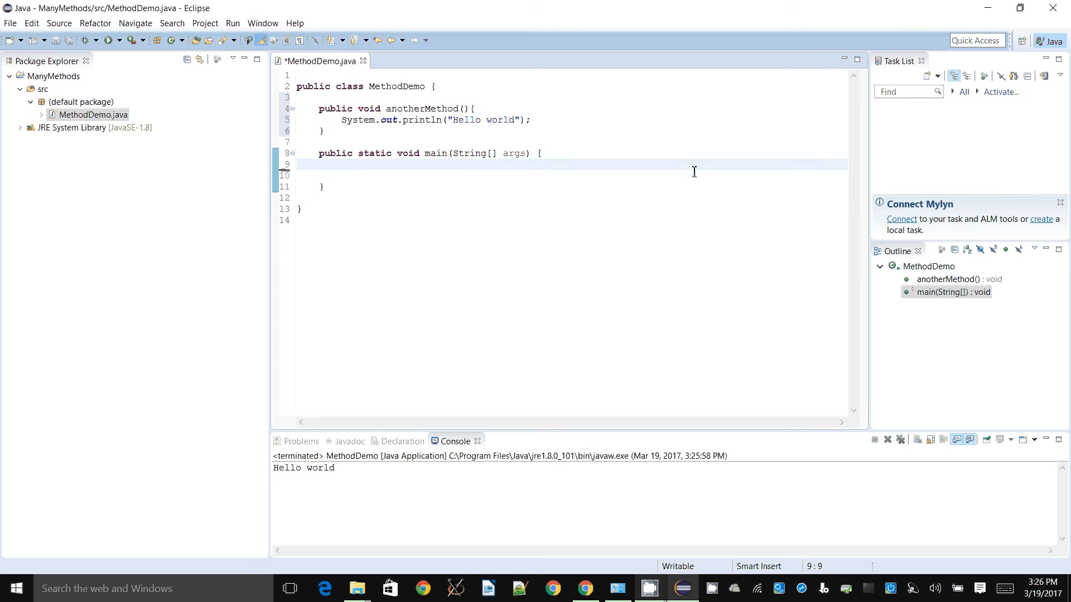
{"action": "type", "text": "anotherMethod();"}
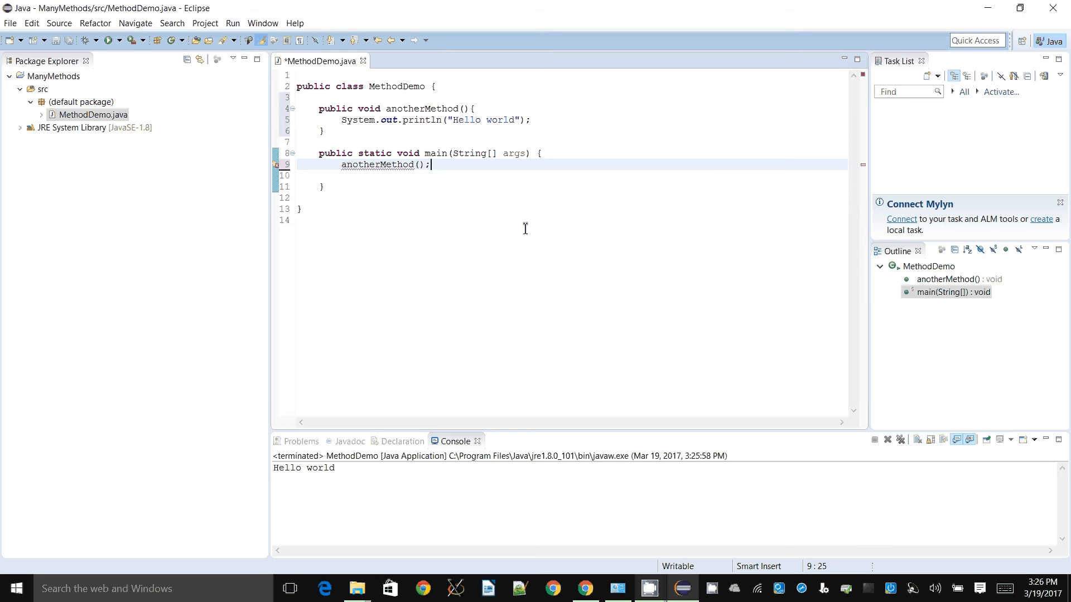
{"action": "mouse_move", "coordinate": [383, 165]}
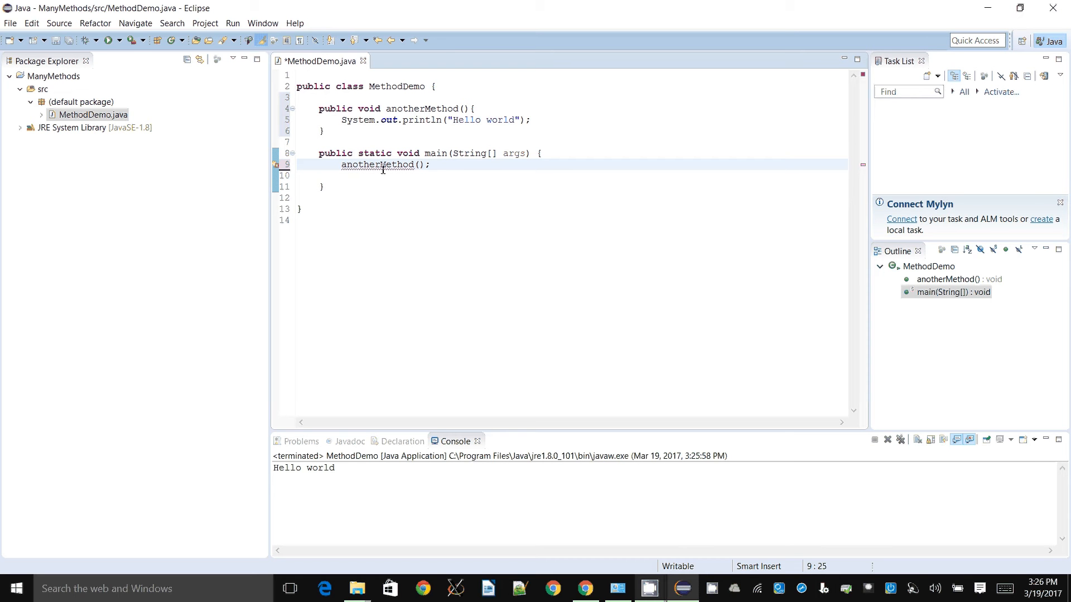
{"action": "mouse_move", "coordinate": [155, 92]}
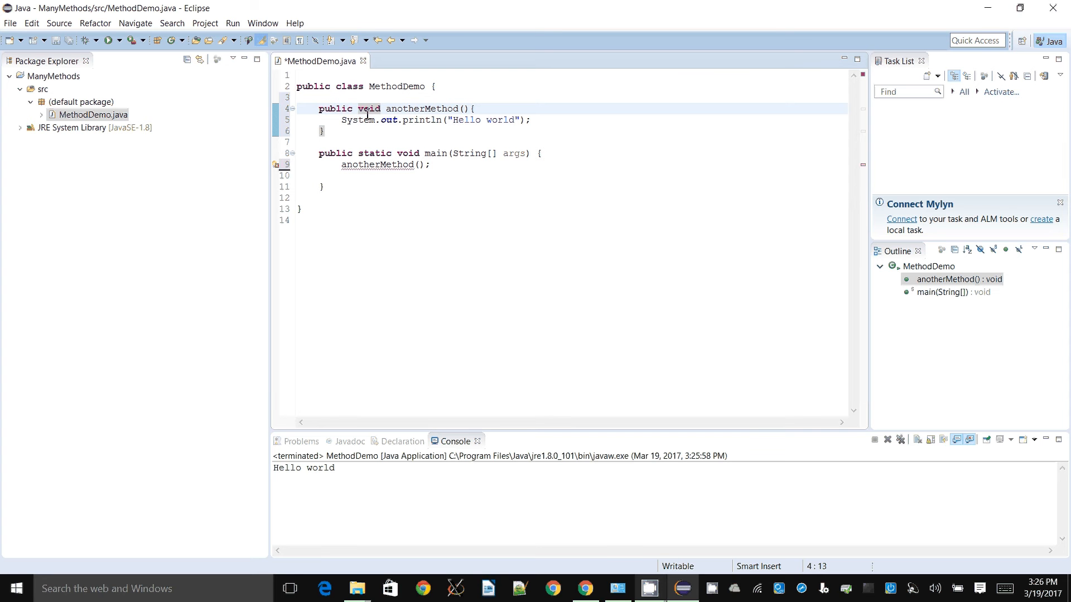
Step: Add the static keyword before void in anotherMethod's declaration
{"action": "left_click", "coordinate": [407, 141]}
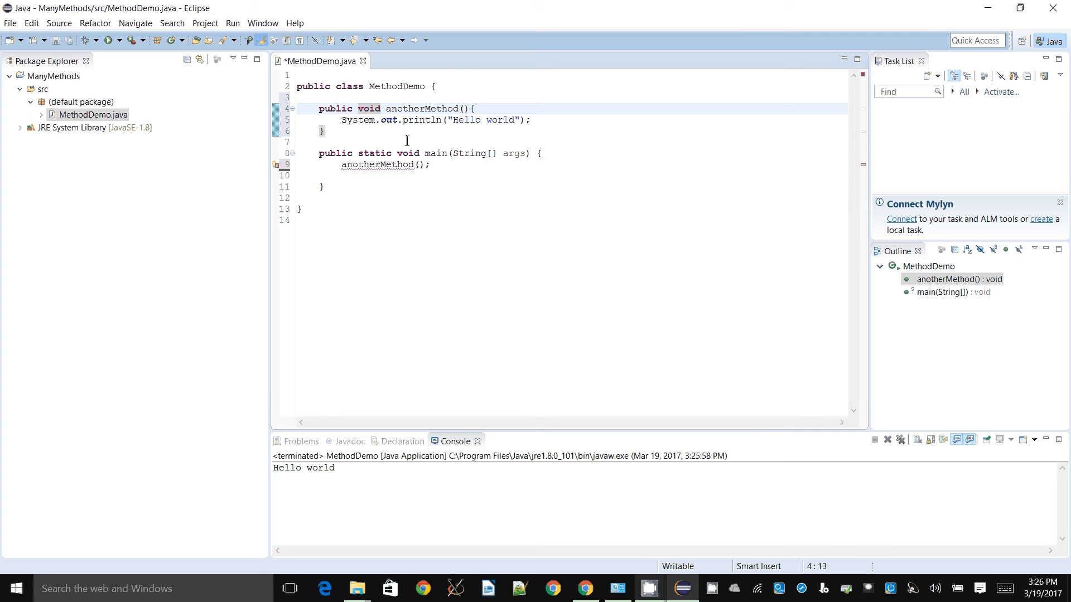
{"action": "mouse_move", "coordinate": [406, 153]}
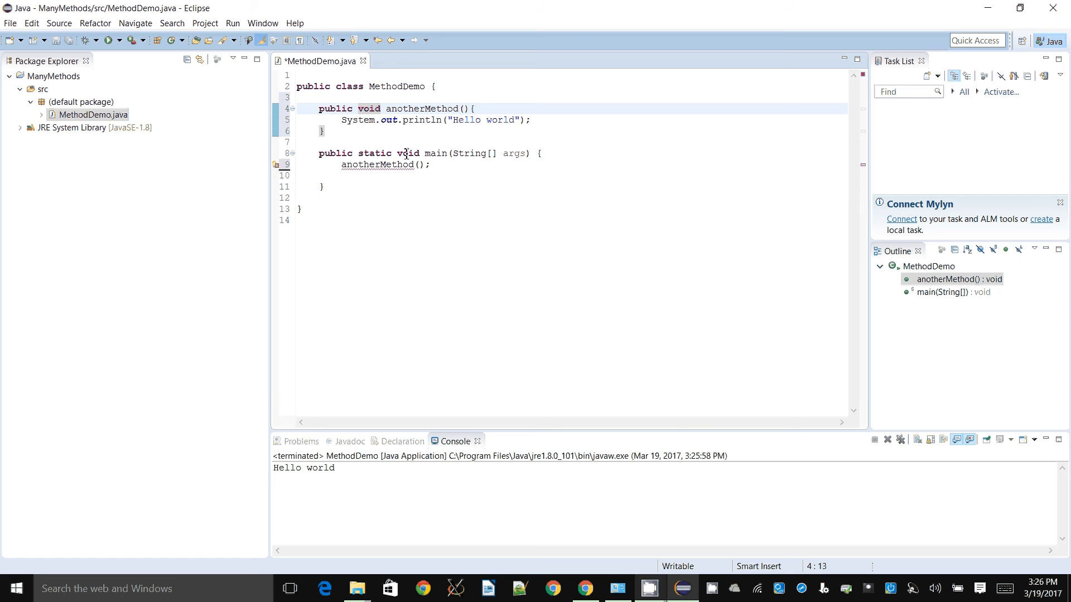
{"action": "double_click", "coordinate": [435, 153]}
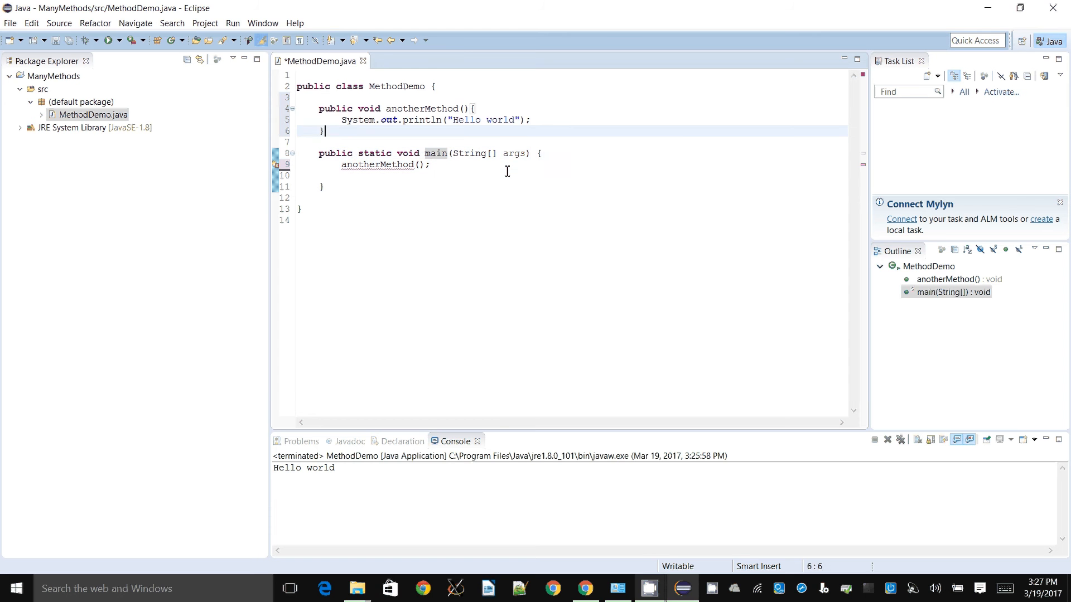
{"action": "left_click", "coordinate": [372, 109]}
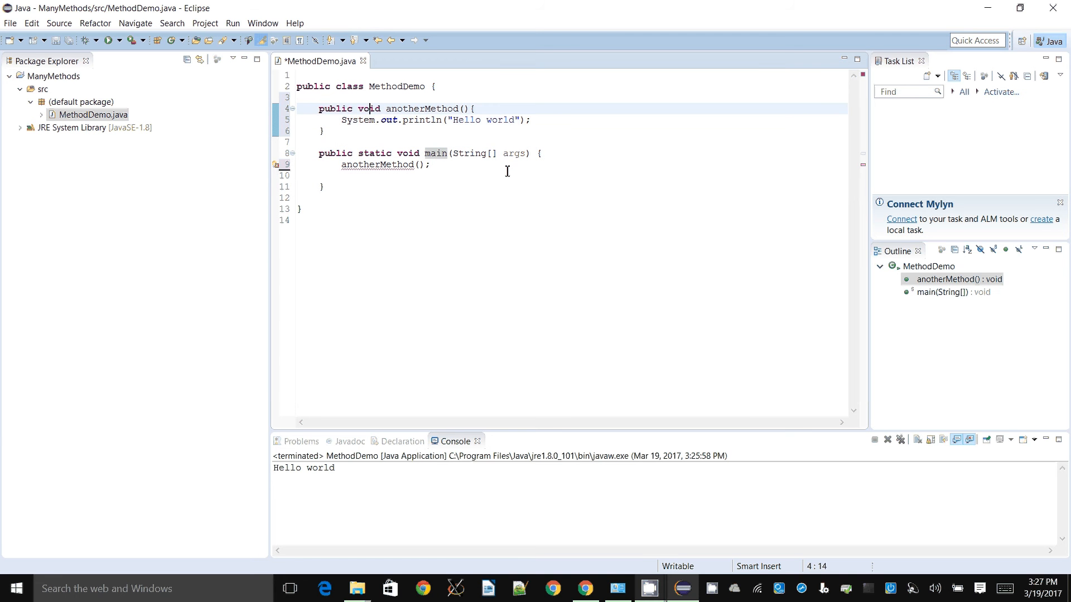
{"action": "type", "text": "static"}
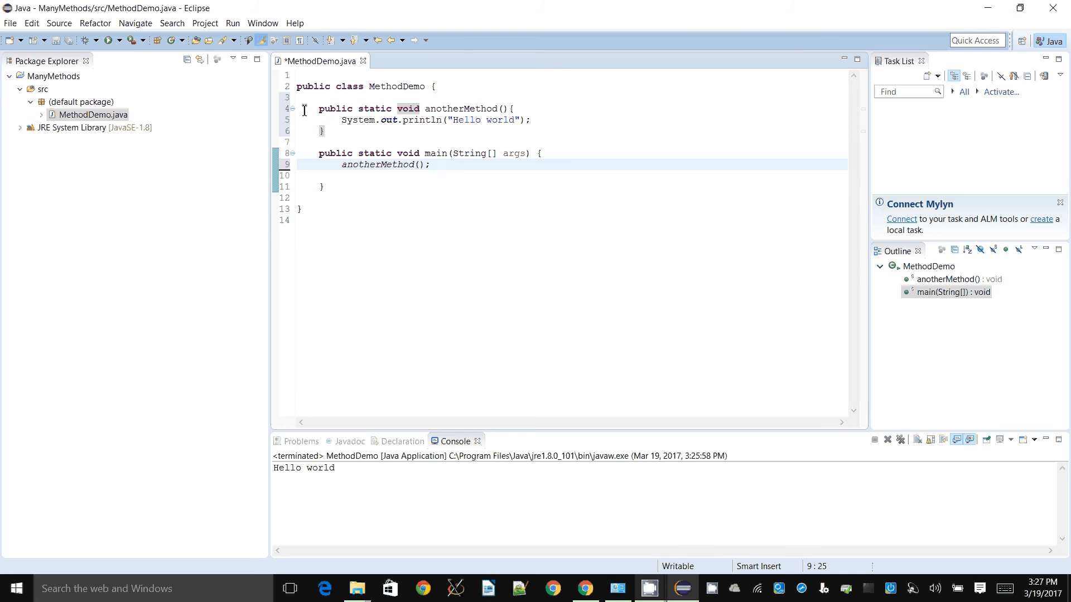
Step: Rerun MethodDemo, confirming Save and Launch, so Hello world prints again
{"action": "left_click", "coordinate": [107, 40]}
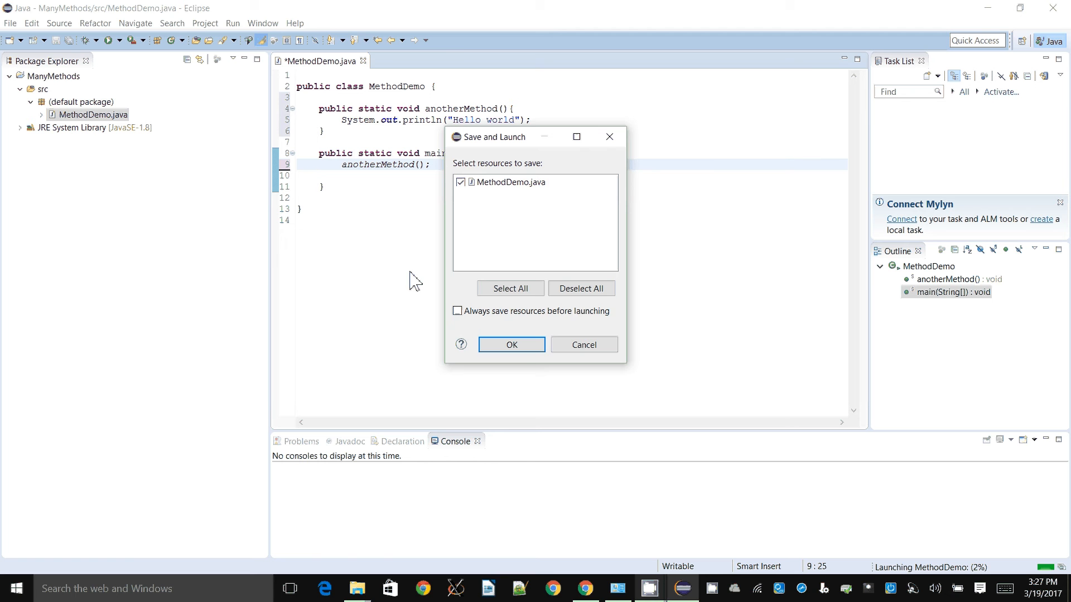
{"action": "left_click", "coordinate": [511, 344]}
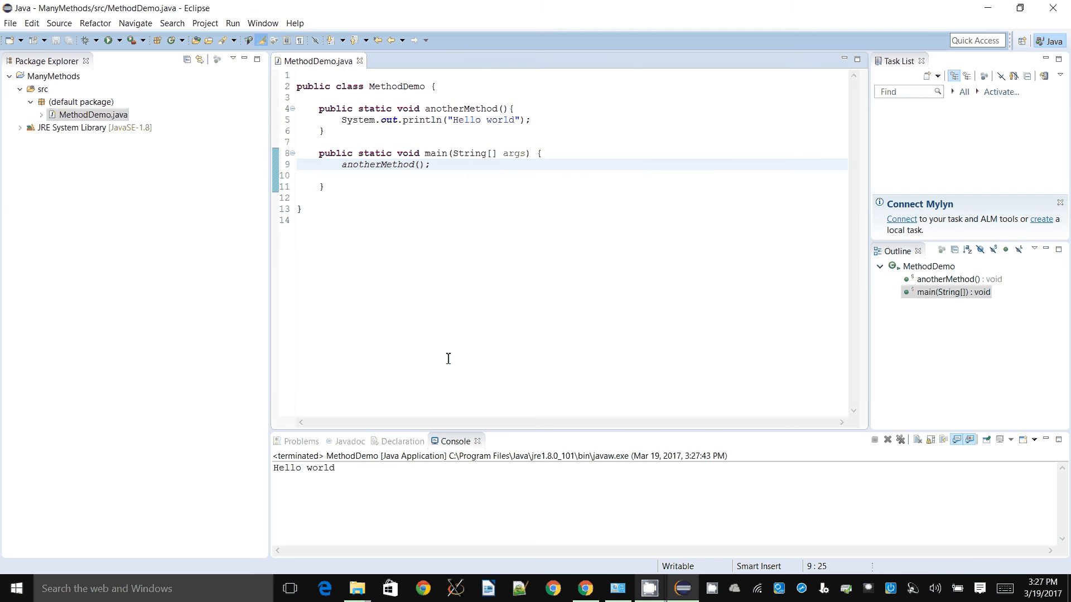
{"action": "left_click", "coordinate": [533, 120]}
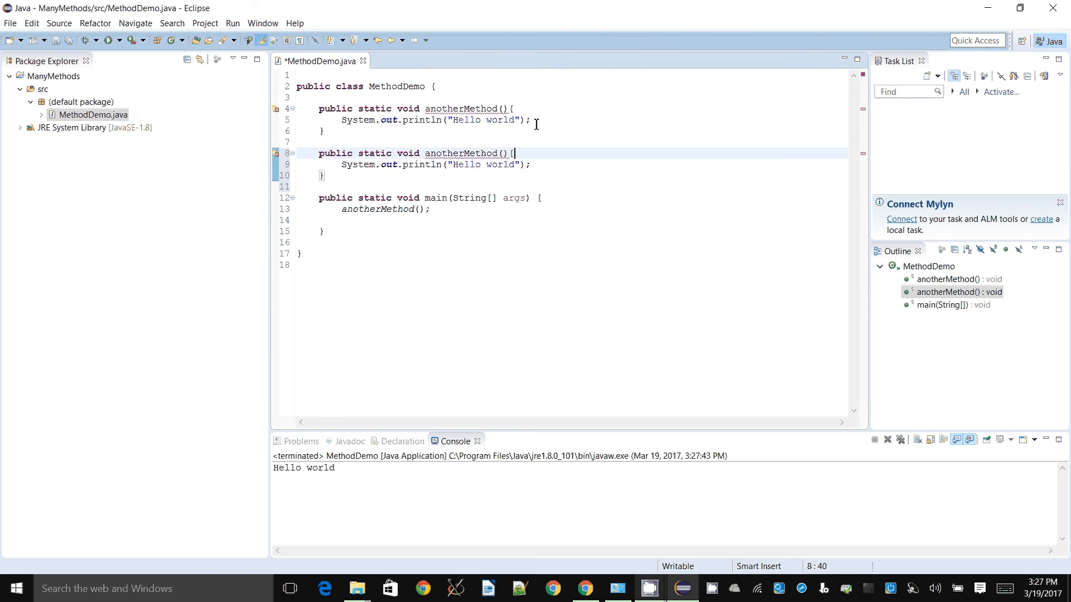
Step: Rename the duplicate method anotherMethod2, drop its static, and change main's call to anotherMethod1()
{"action": "type", "text": "2"}
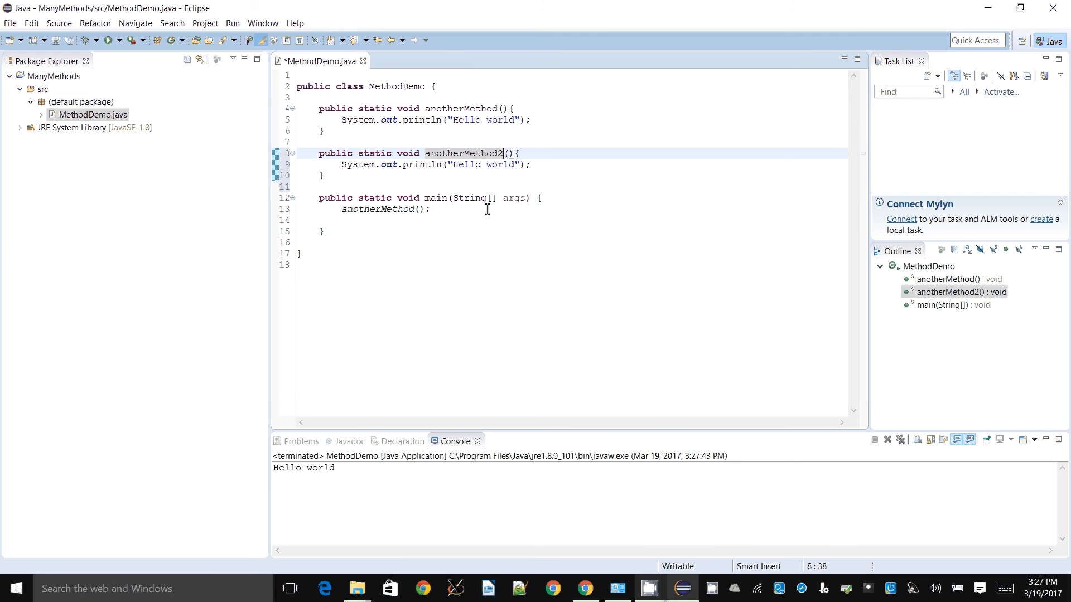
{"action": "mouse_move", "coordinate": [470, 198]}
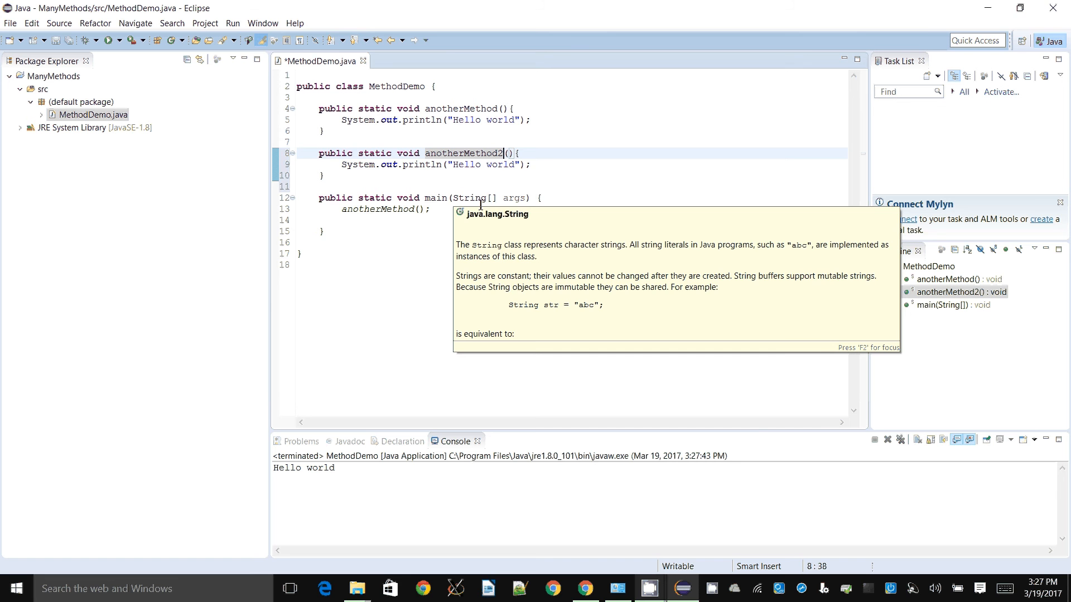
{"action": "left_click", "coordinate": [572, 199]}
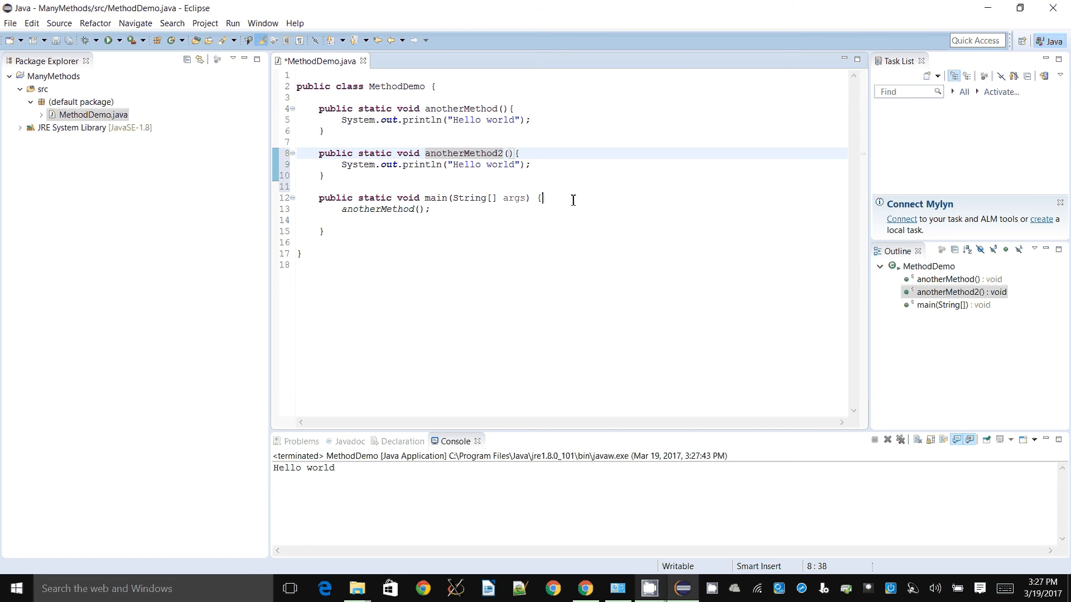
{"action": "left_click", "coordinate": [430, 209]}
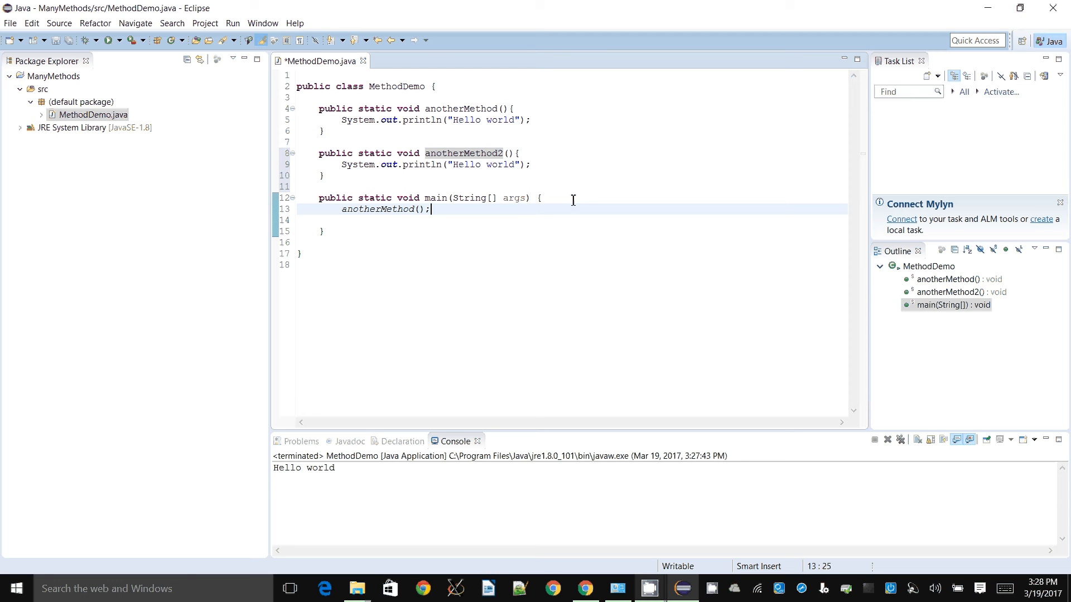
{"action": "type", "text": "1"}
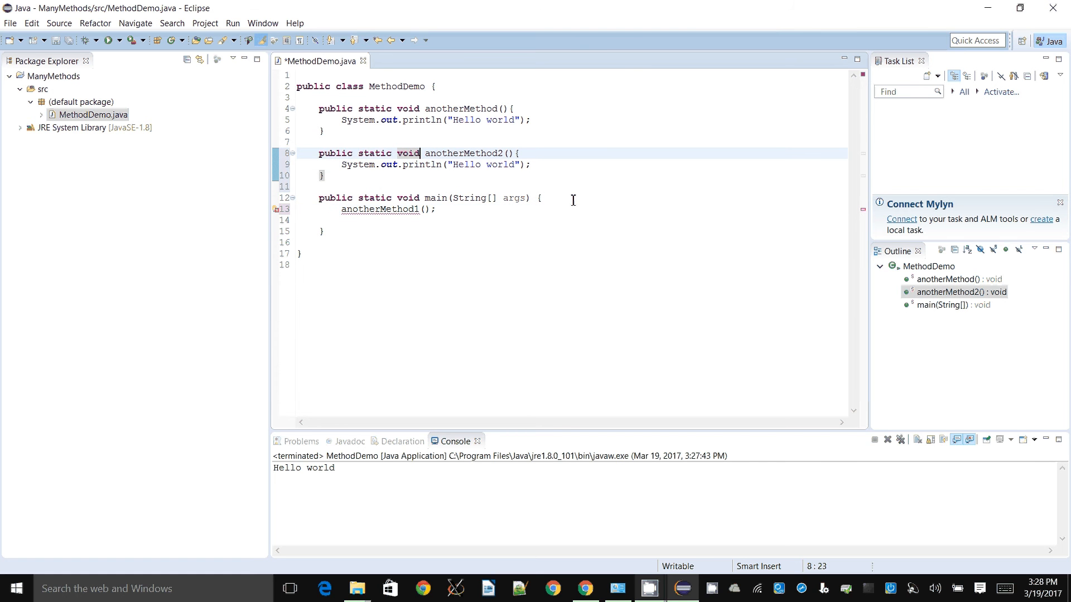
{"action": "double_click", "coordinate": [374, 152]}
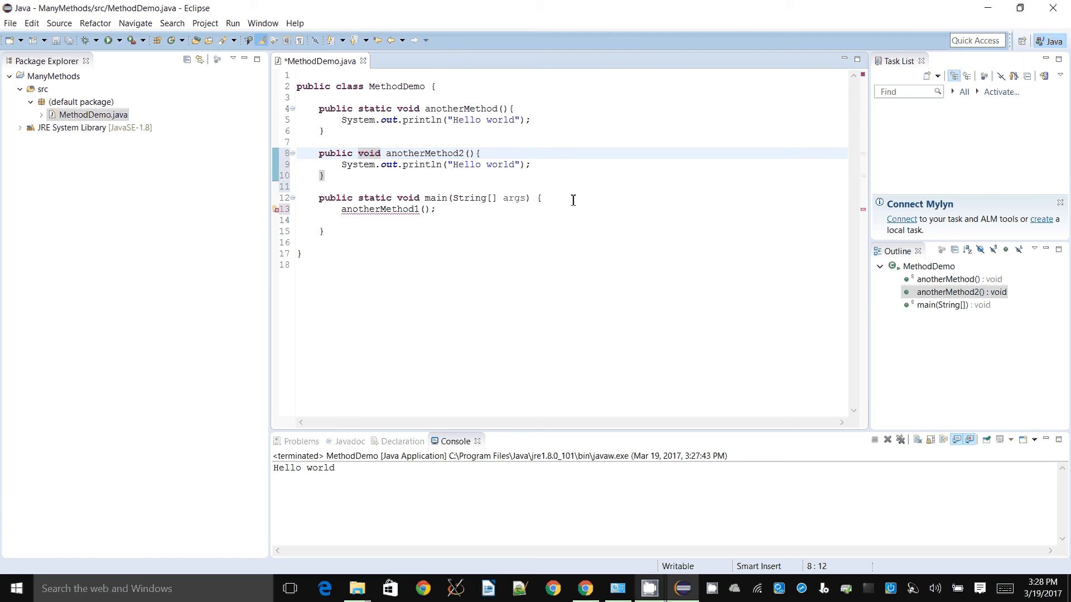
{"action": "left_click", "coordinate": [301, 143]}
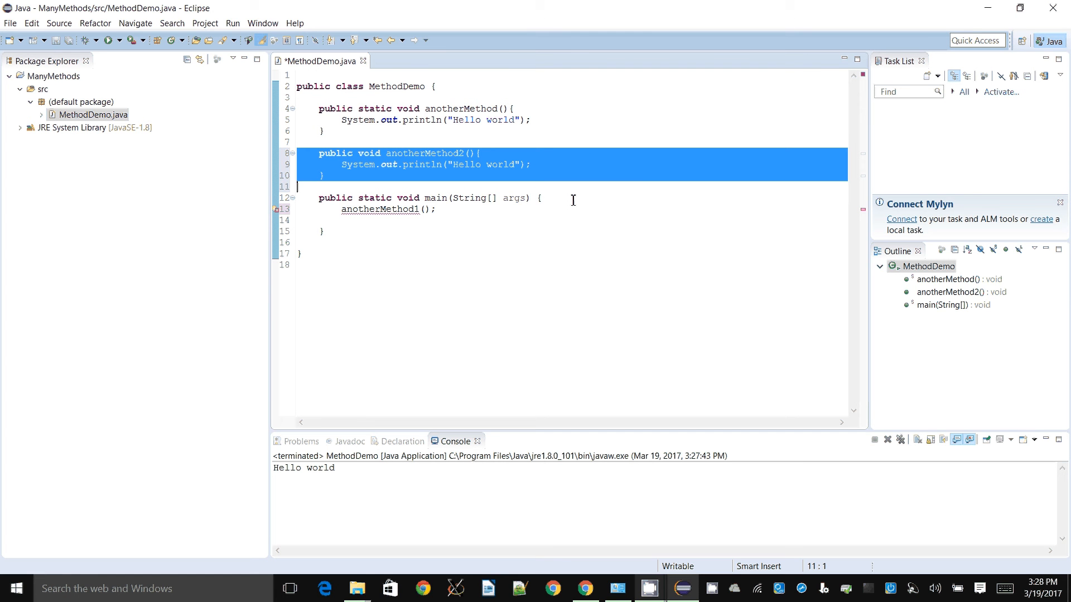
Step: Add an anotherMethod2(); call on a new line after anotherMethod1(); in main
{"action": "left_click", "coordinate": [308, 219]}
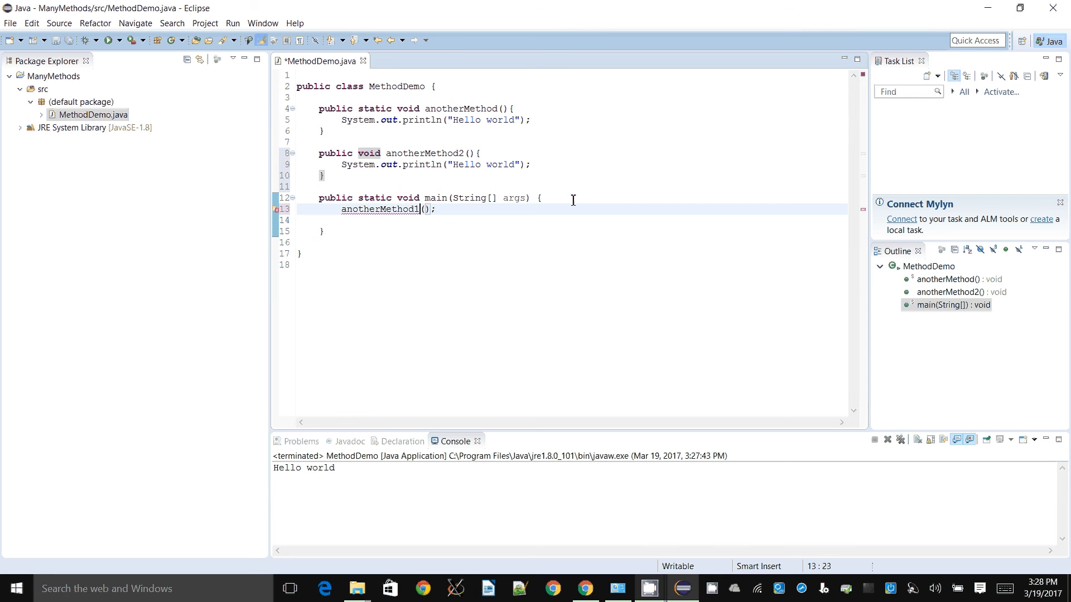
{"action": "left_click", "coordinate": [297, 142]}
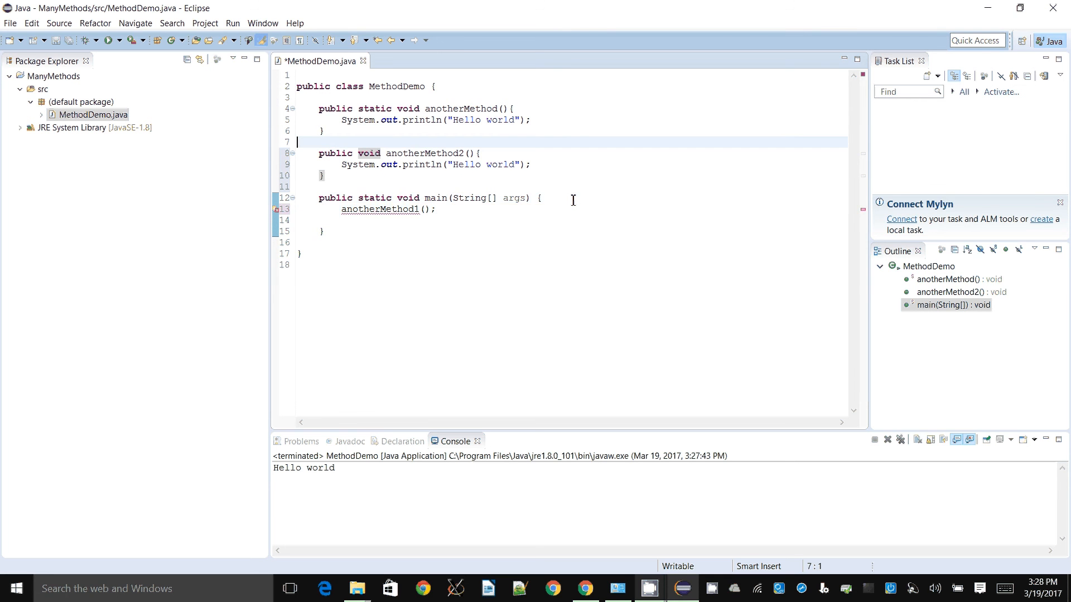
{"action": "left_click", "coordinate": [499, 109]}
{"action": "type", "text": "1"}
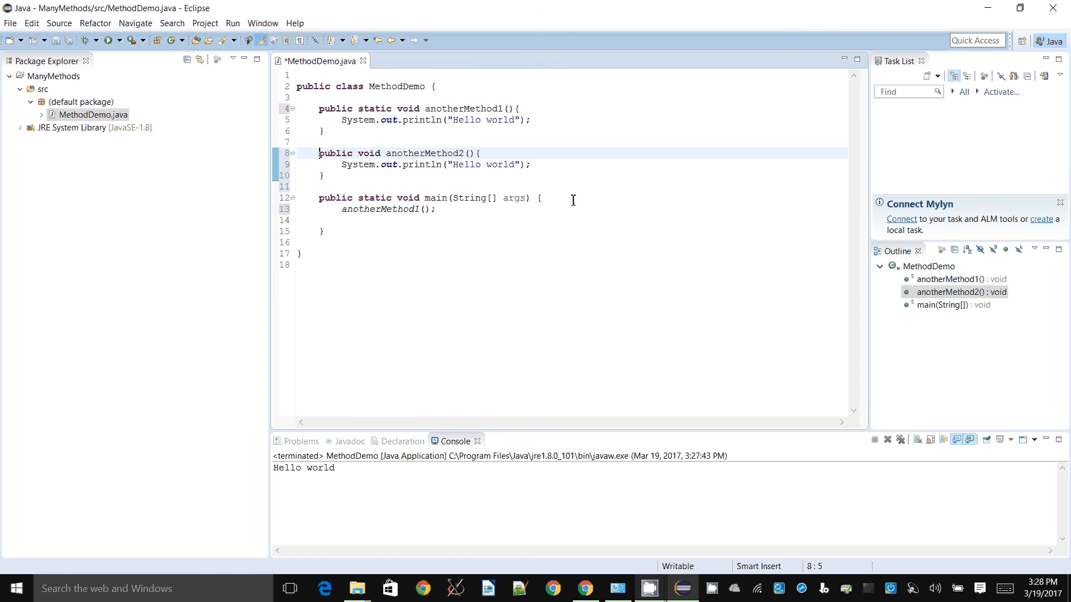
{"action": "left_click", "coordinate": [435, 210]}
{"action": "type", "text": "anotherMeth"}
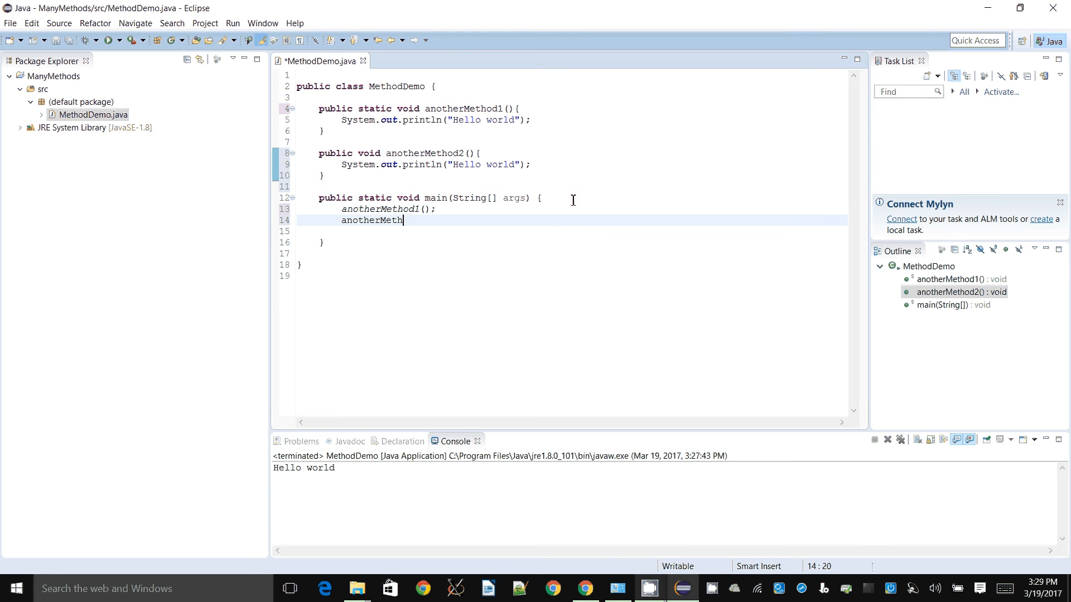
{"action": "type", "text": "od2();"}
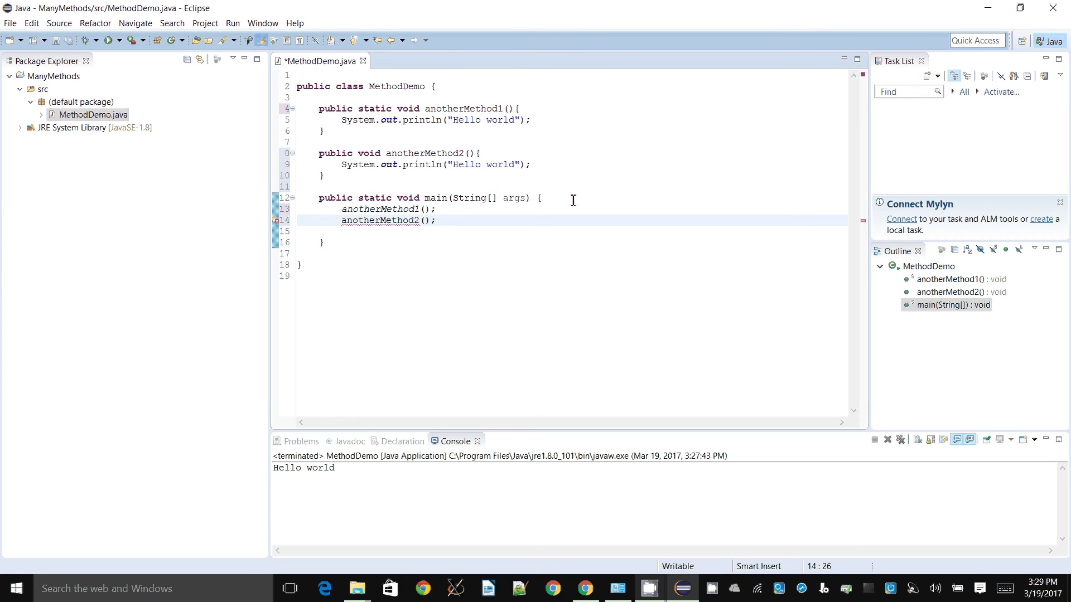
{"action": "left_click", "coordinate": [438, 209]}
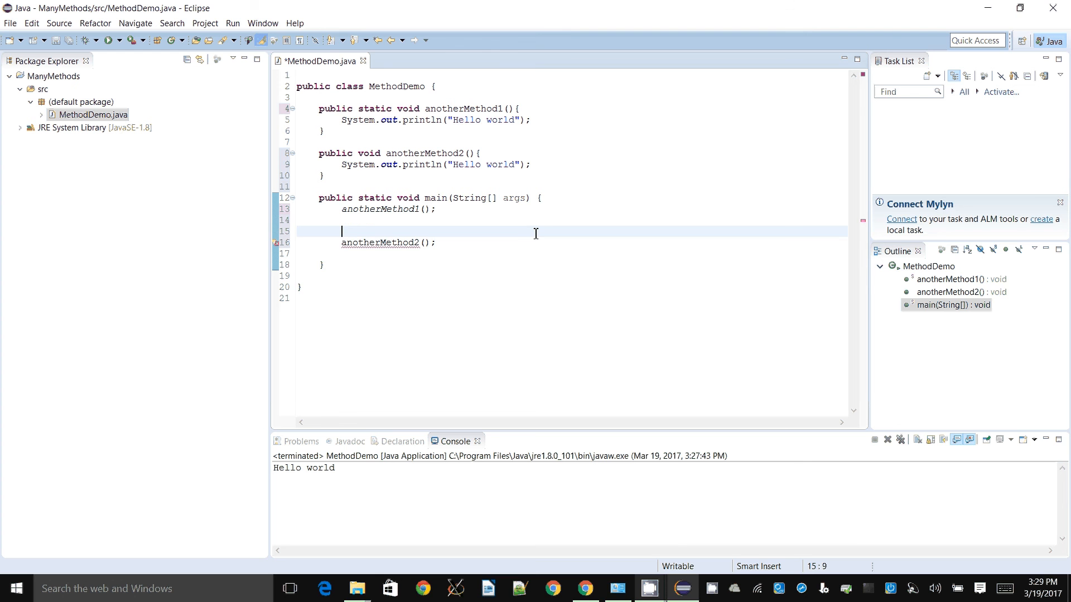
Step: Declare MethodDemo md = new MethodDemo(); in main above the anotherMethod2 call
{"action": "type", "text": "Method"}
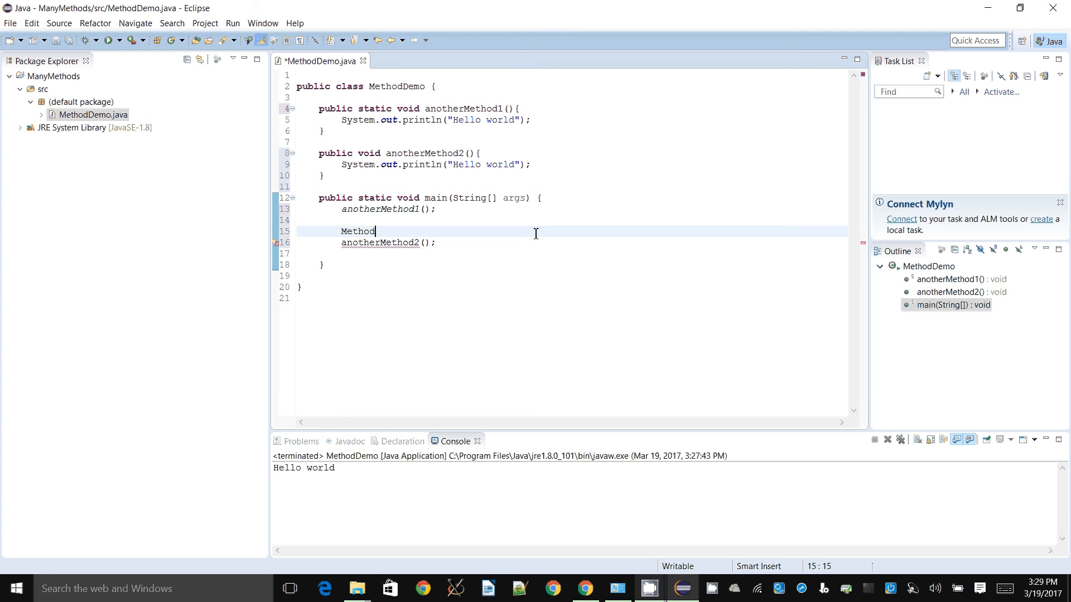
{"action": "type", "text": "Demo"}
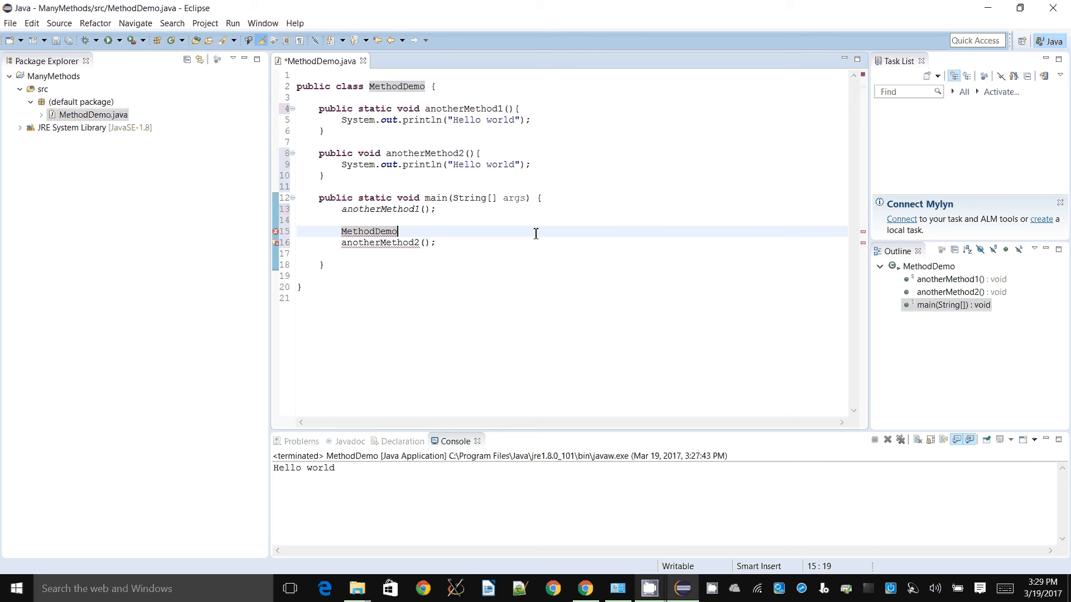
{"action": "type", "text": "md="}
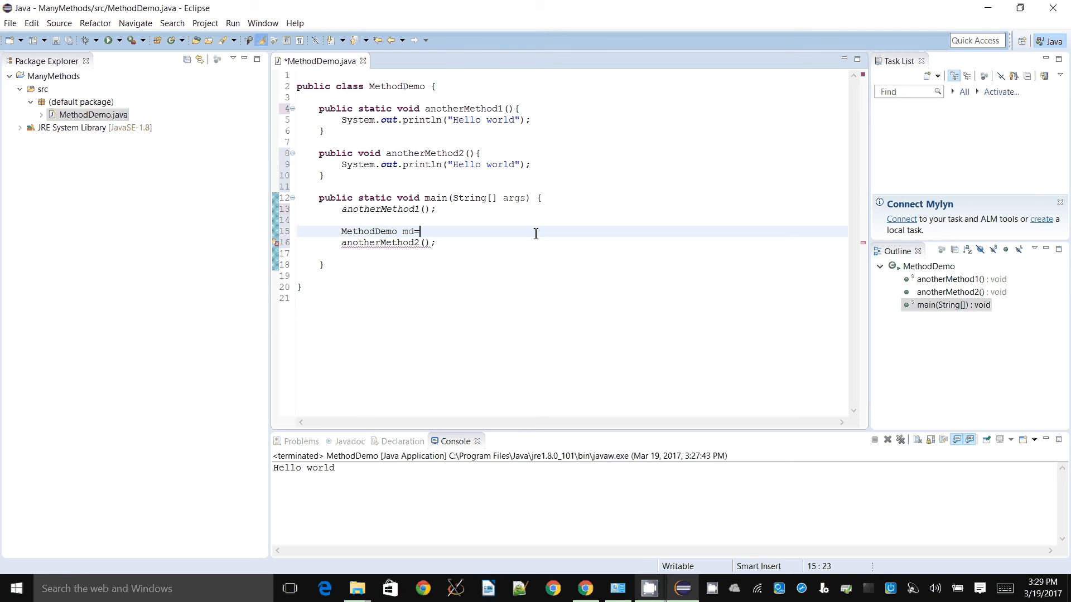
{"action": "type", "text": "new Method"}
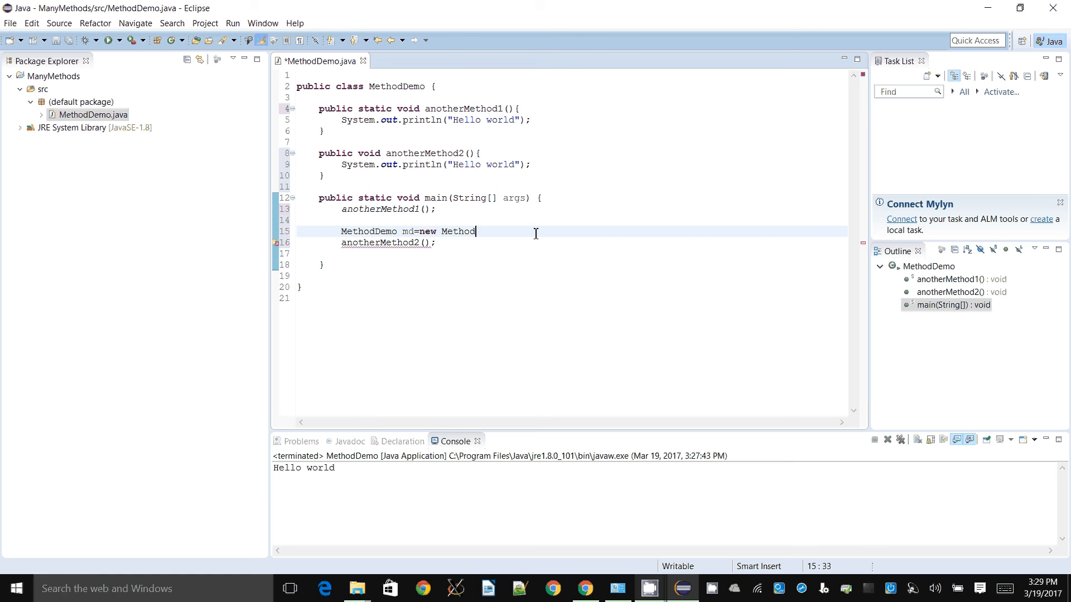
{"action": "type", "text": "Demo();"}
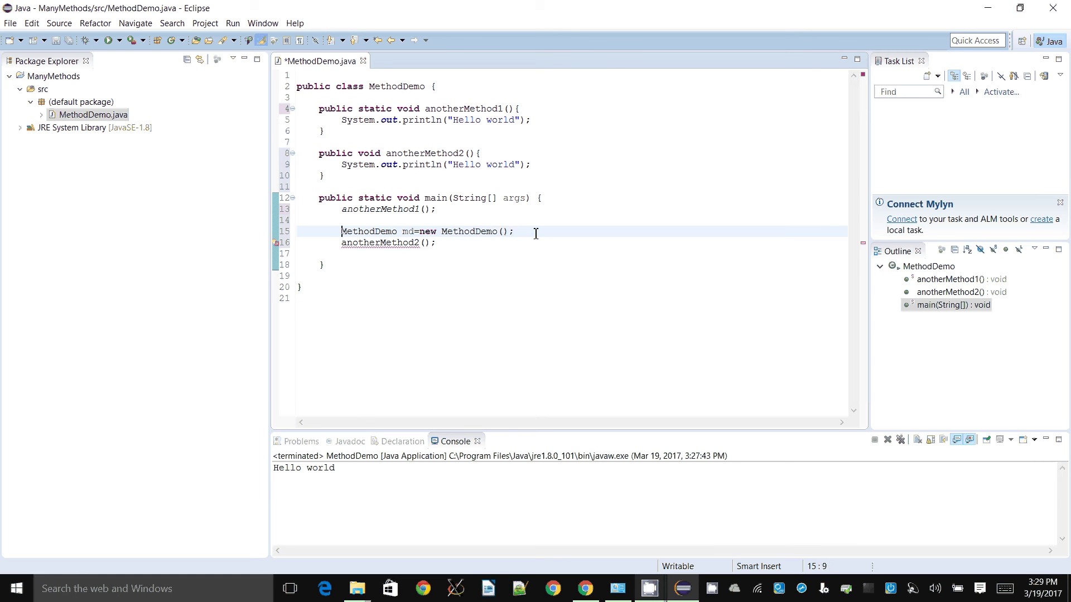
Step: Change the call to md.anotherMethod2() and close the suggestion list
{"action": "left_click", "coordinate": [314, 198]}
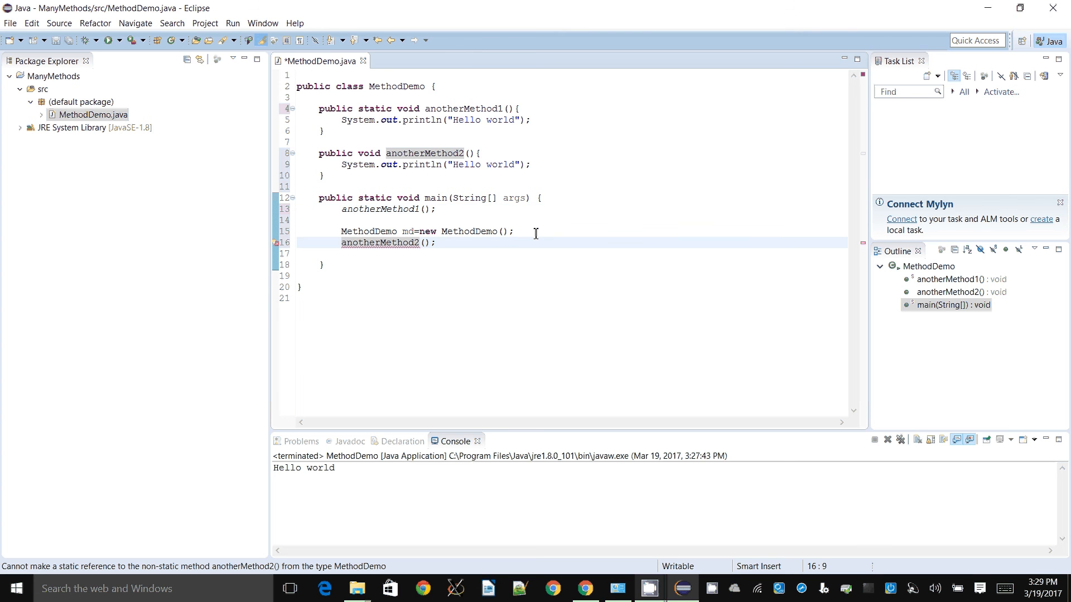
{"action": "type", "text": "md."}
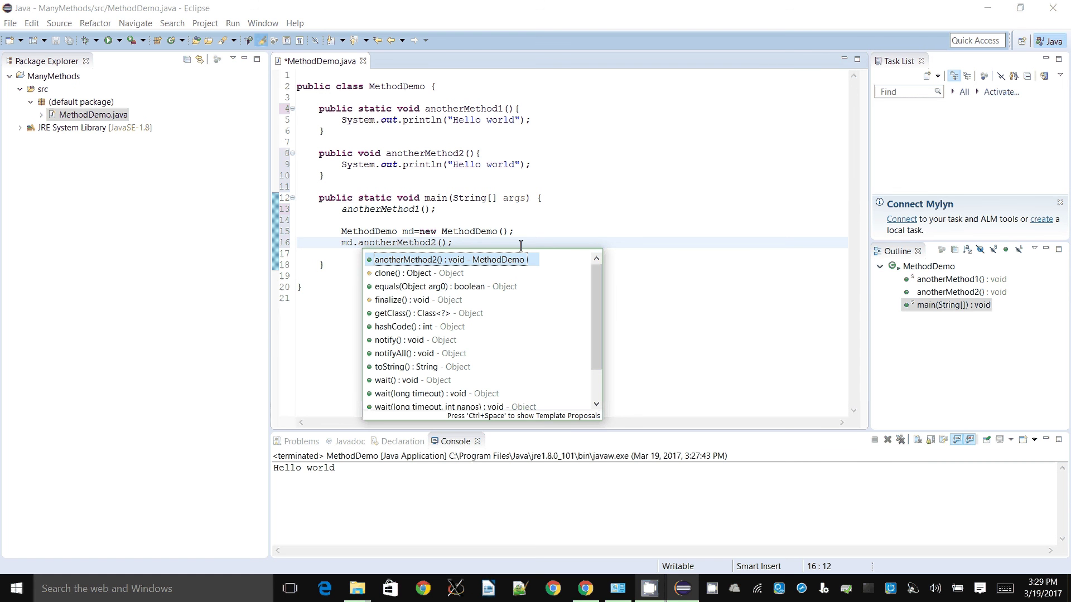
{"action": "left_click", "coordinate": [436, 273]}
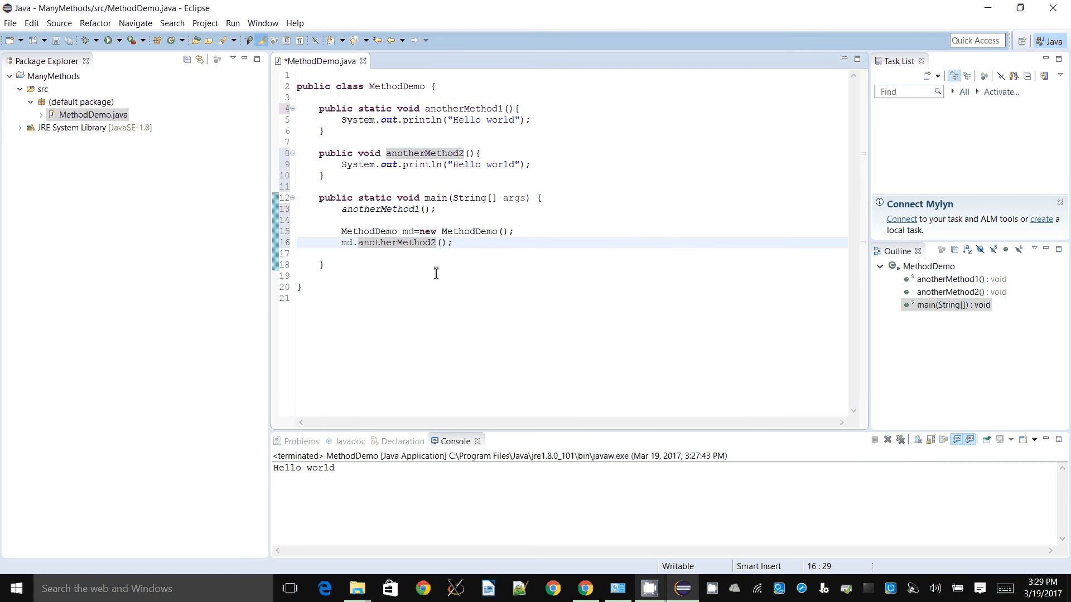
{"action": "mouse_move", "coordinate": [514, 128]}
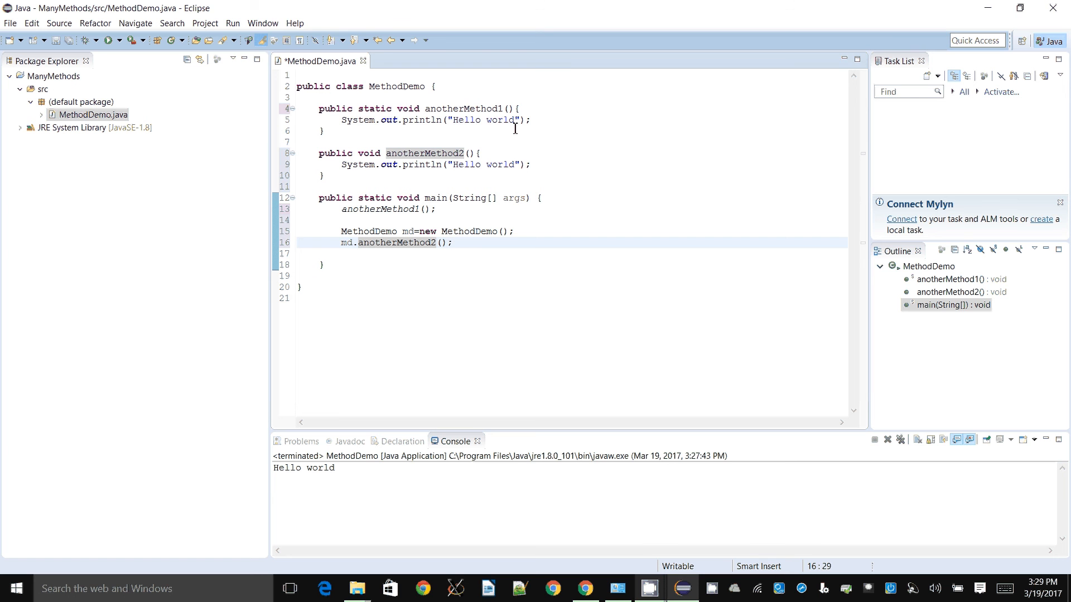
Step: Number the println strings 'Hello world 1' and 'Hello world 2', then save and run MethodDemo
{"action": "type", "text": "1"}
{"action": "left_click", "coordinate": [571, 164]}
{"action": "type", "text": " 2"}
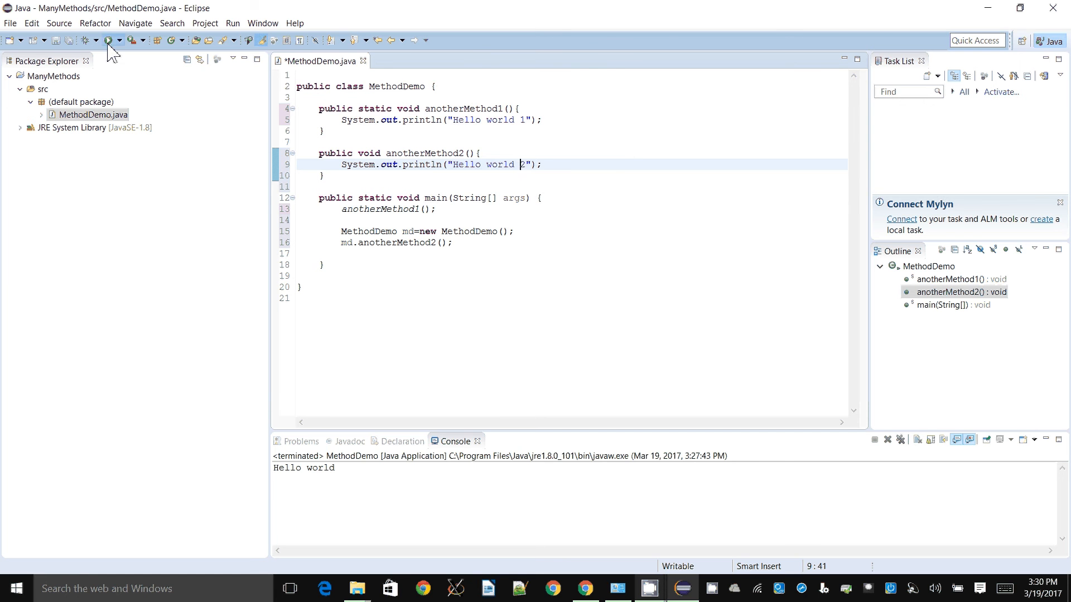
{"action": "left_click", "coordinate": [109, 40]}
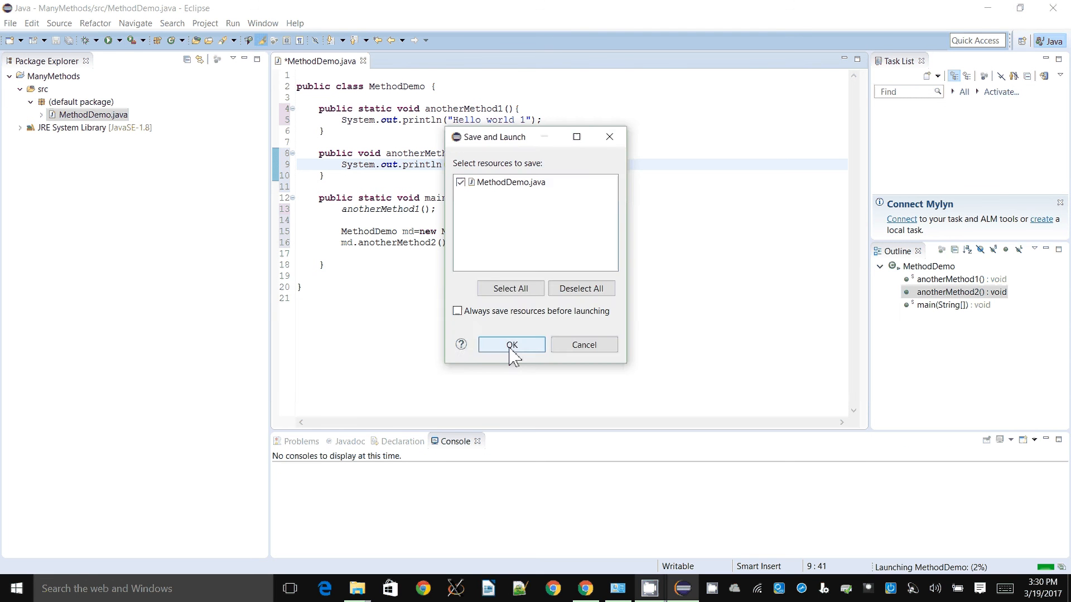
{"action": "left_click", "coordinate": [511, 344]}
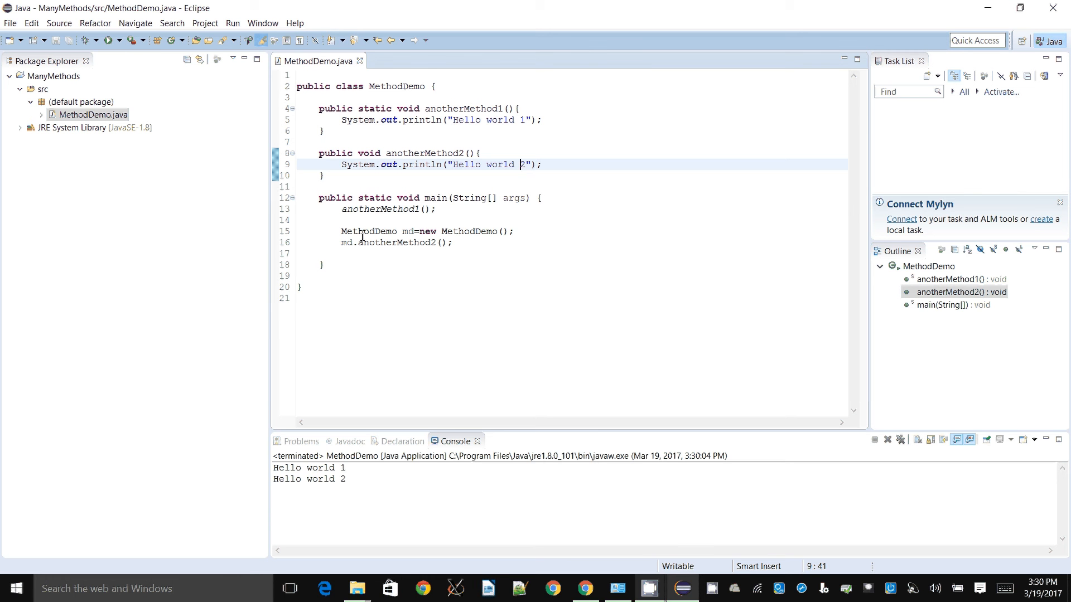
{"action": "mouse_move", "coordinate": [469, 255]}
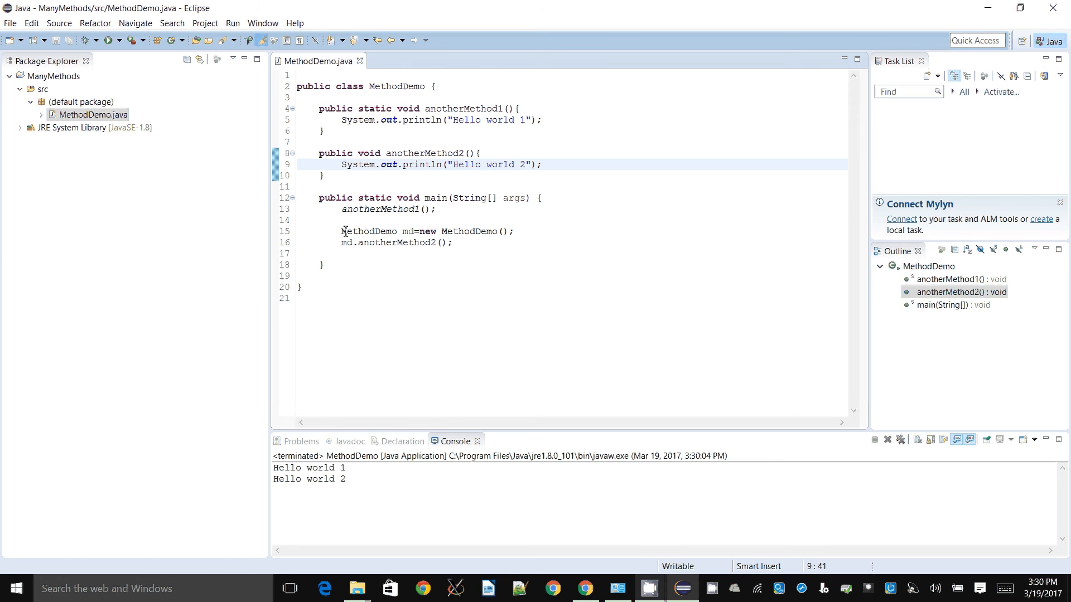
Step: Add anotherMethod3 printing 'Hello world 3', call md.anotherMethod3(), then save and rerun
{"action": "left_click", "coordinate": [453, 243]}
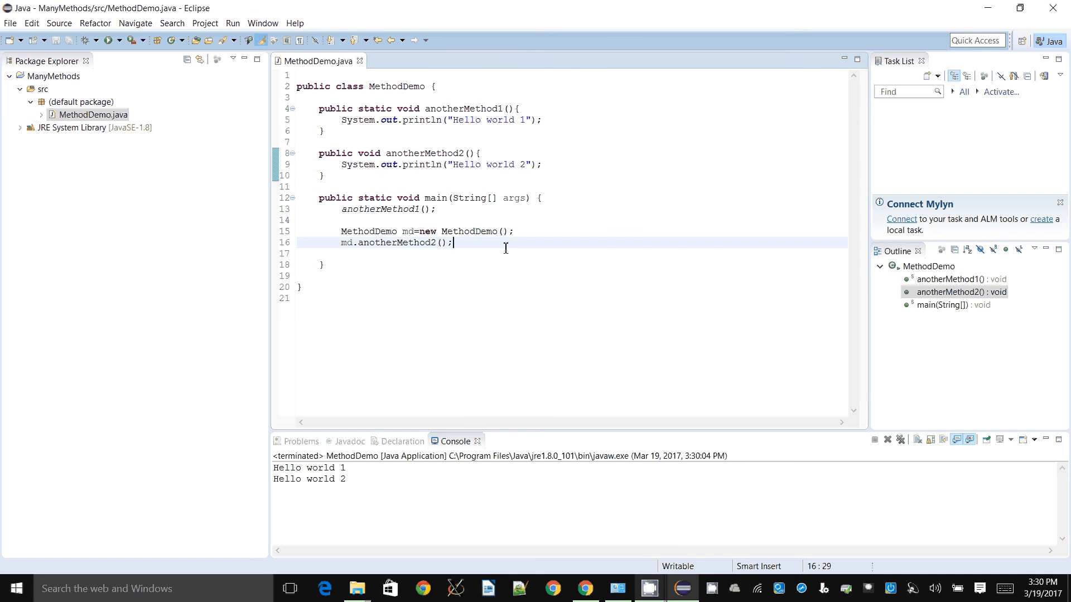
{"action": "left_click", "coordinate": [342, 209]}
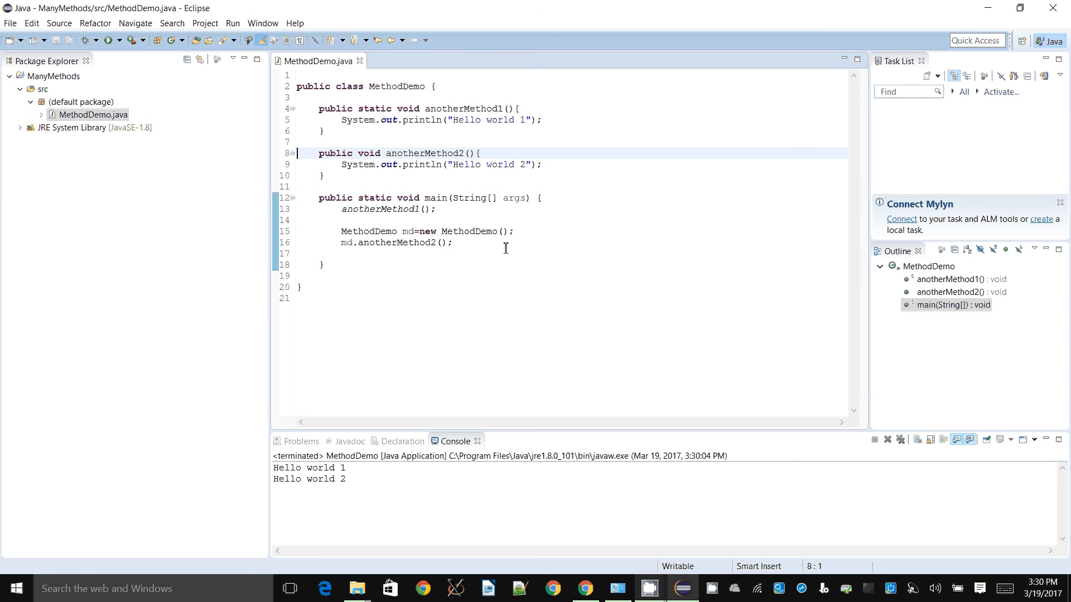
{"action": "left_click", "coordinate": [308, 186]}
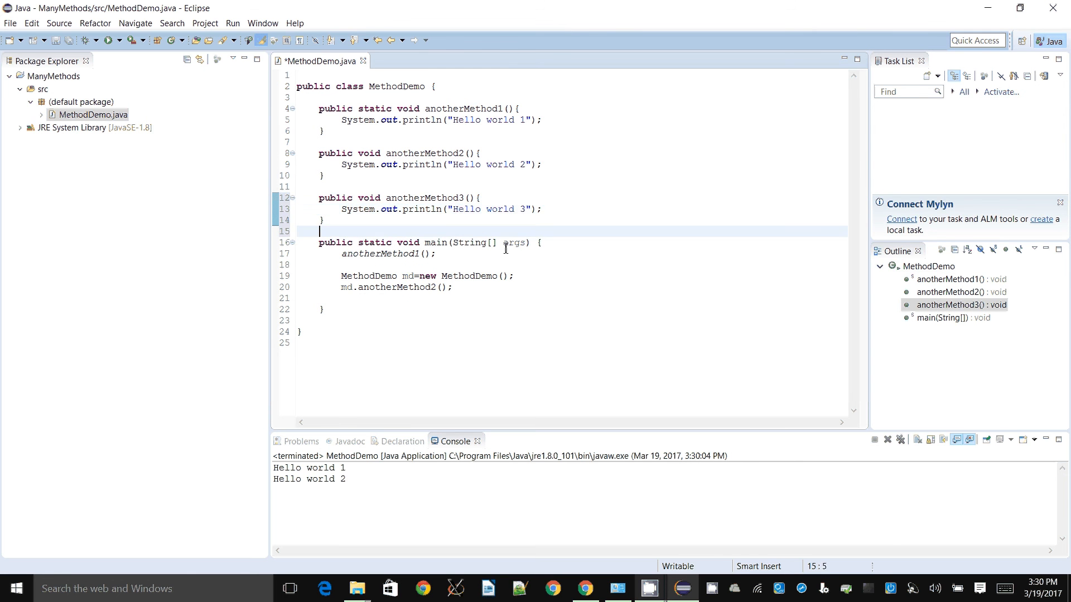
{"action": "left_click", "coordinate": [344, 287]}
{"action": "type", "text": "md.anotherMethod3();"}
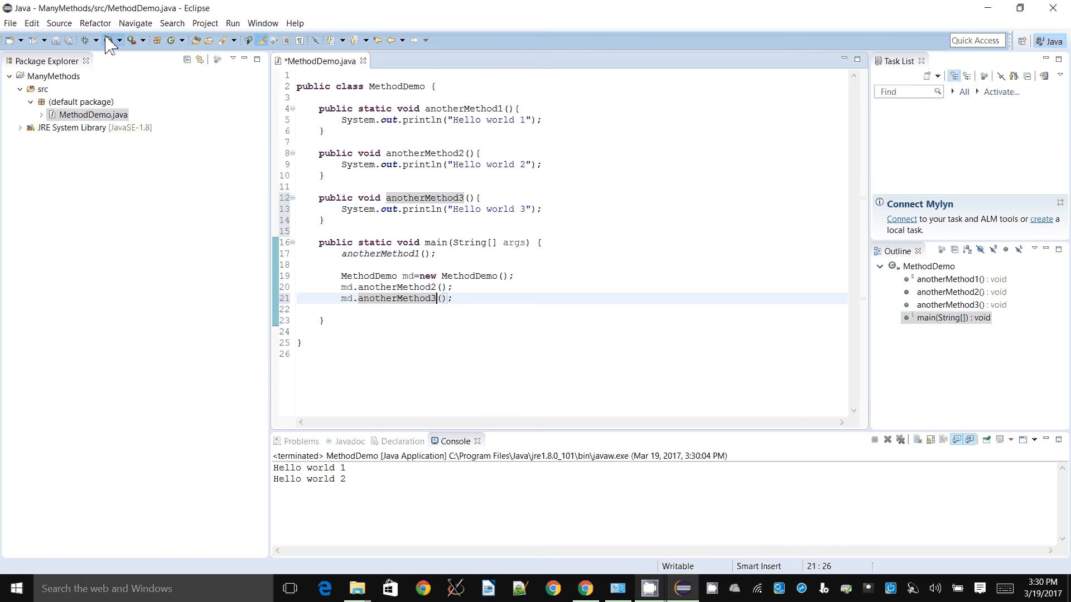
{"action": "left_click", "coordinate": [109, 39]}
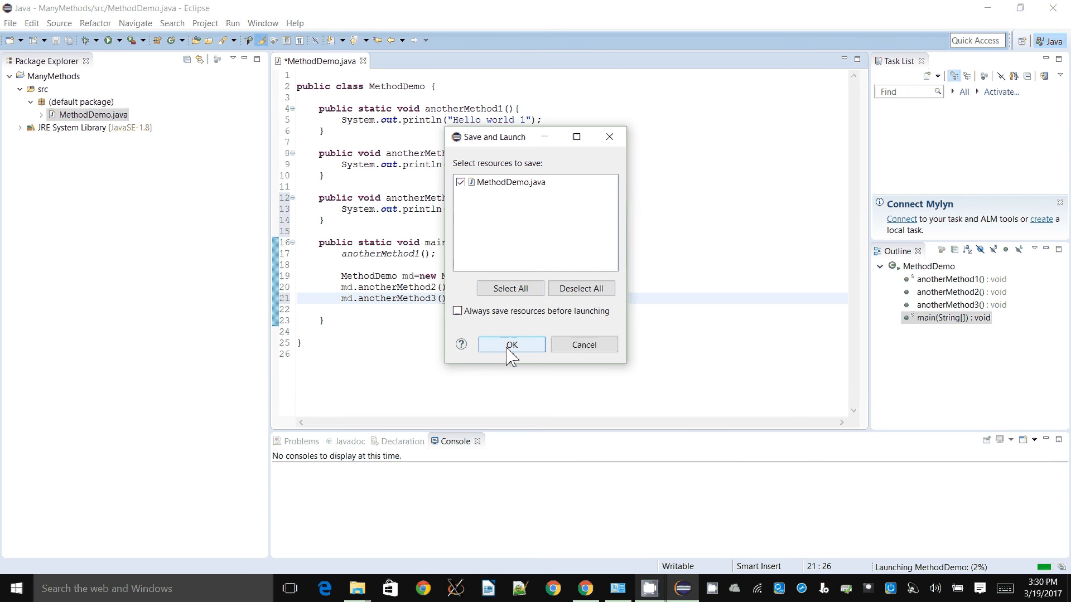
{"action": "left_click", "coordinate": [510, 345]}
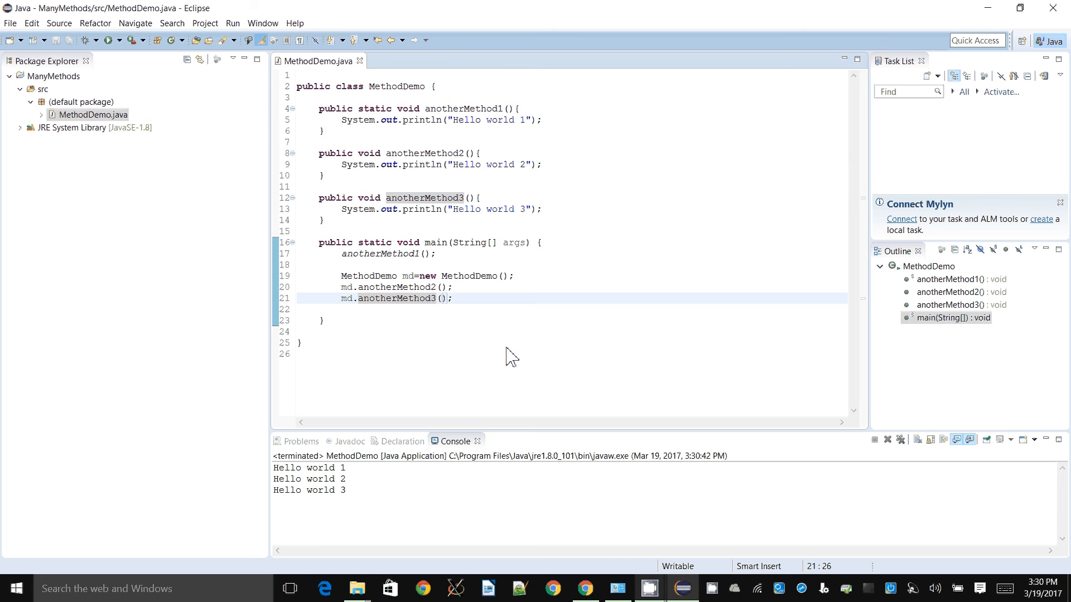